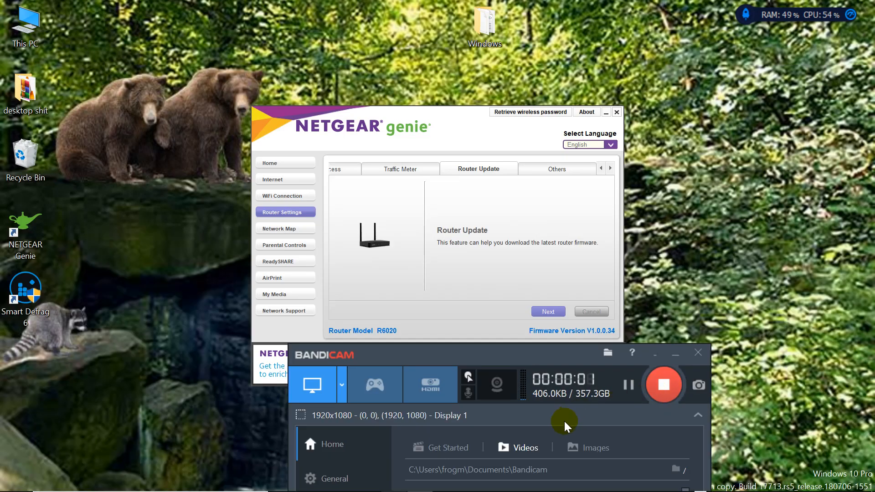
mouse_move(563, 418)
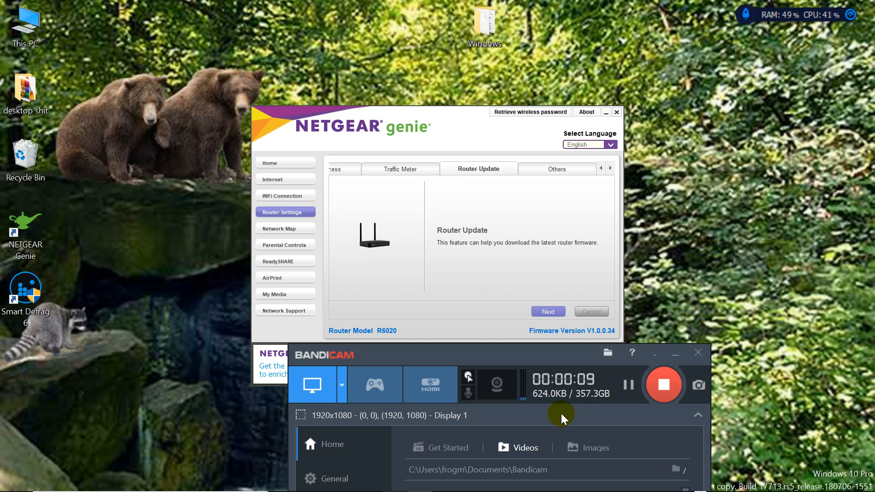
mouse_move(481, 356)
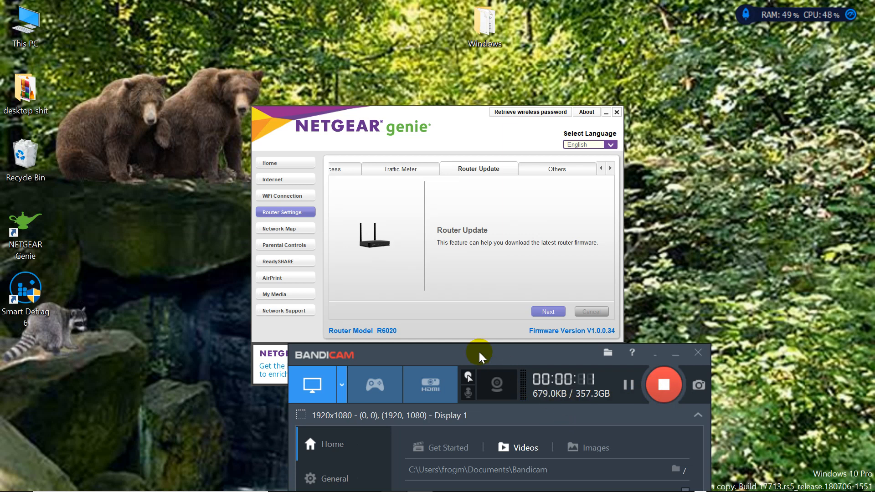
mouse_move(451, 332)
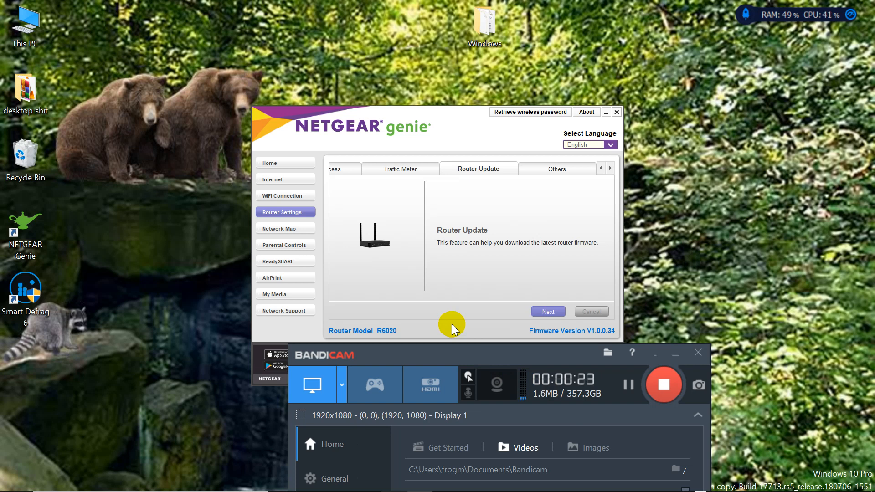
mouse_move(461, 319)
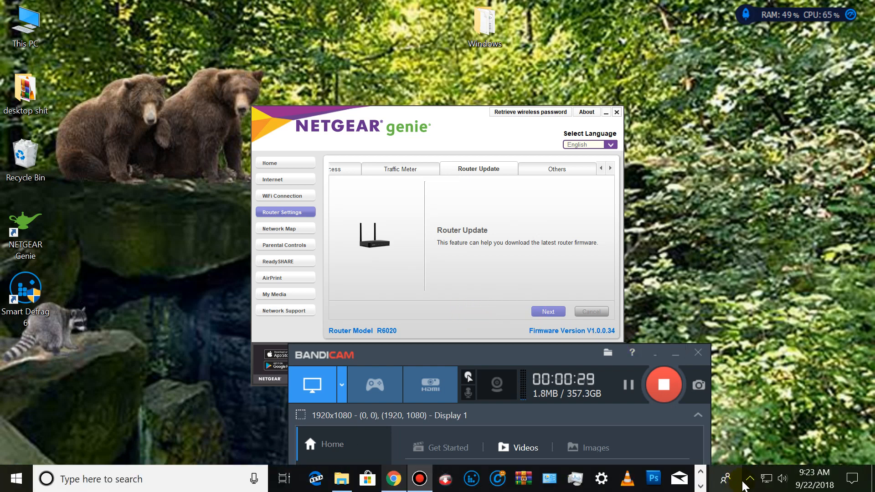
mouse_move(446, 323)
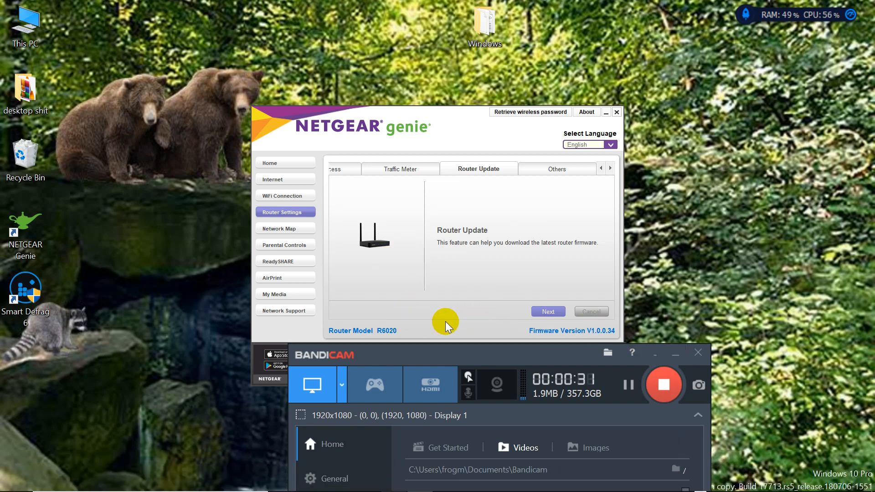
mouse_move(452, 279)
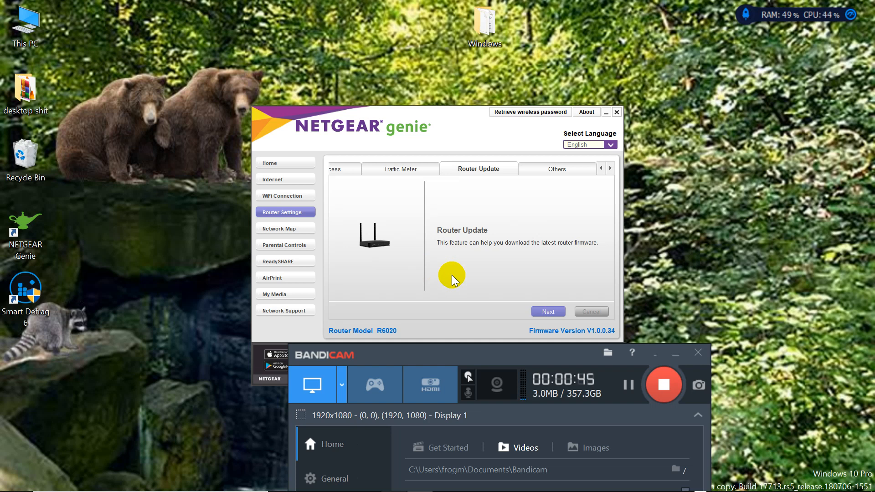
mouse_move(327, 146)
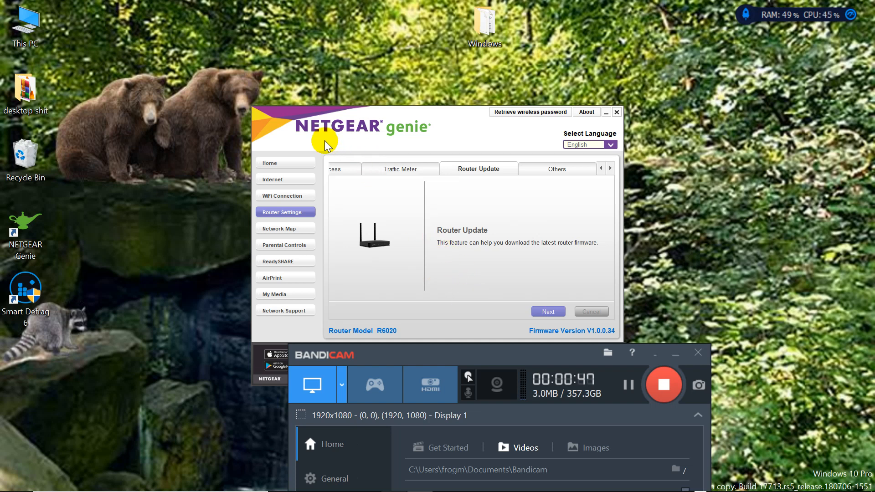
mouse_move(469, 141)
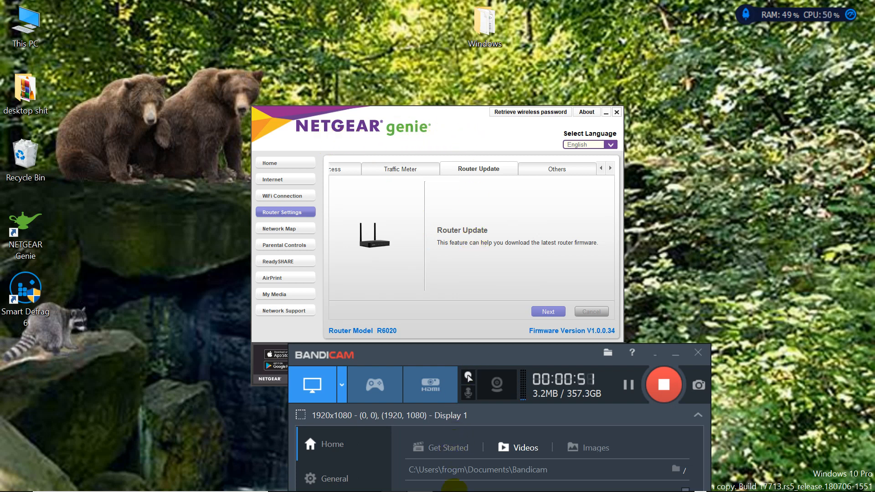
mouse_move(393, 479)
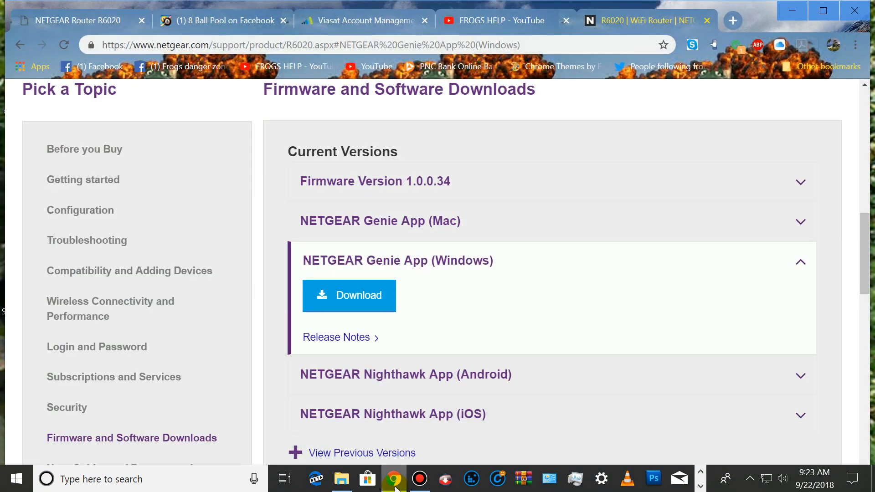
mouse_move(558, 273)
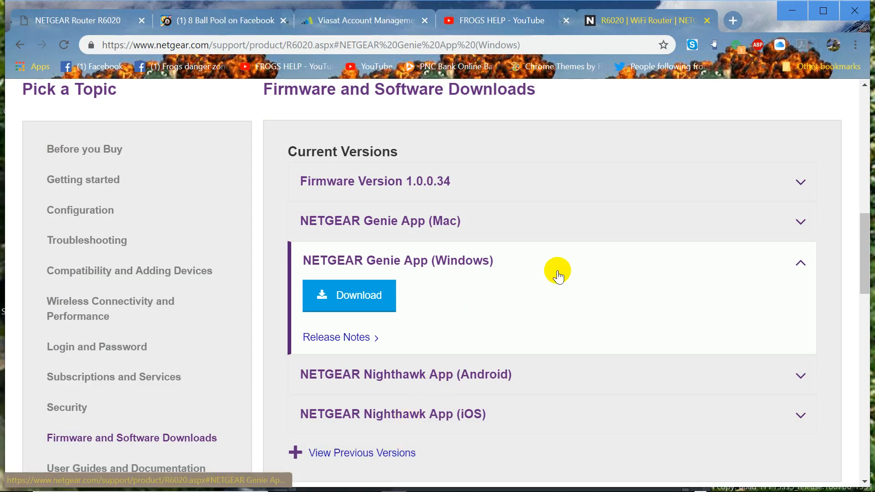
Go back from the R6020 product page to the NETGEAR Support welcome page with its model search field.
scroll(up, 3)
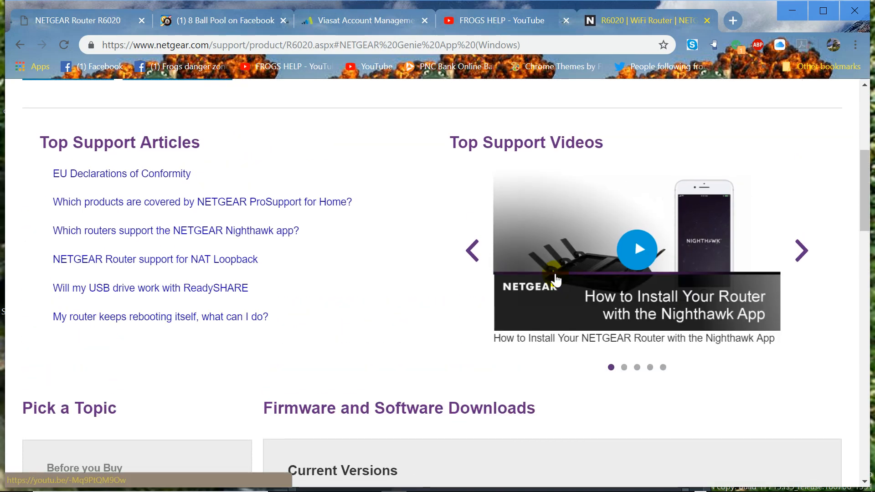
scroll(up, 3)
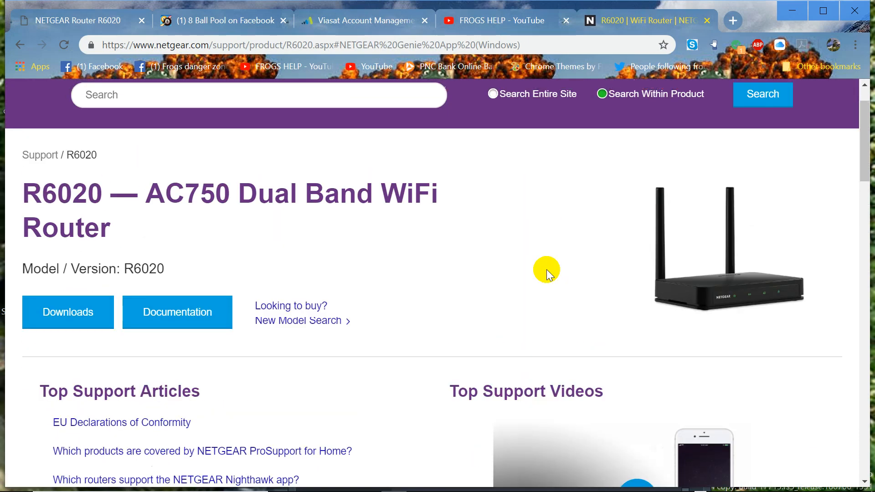
mouse_move(20, 45)
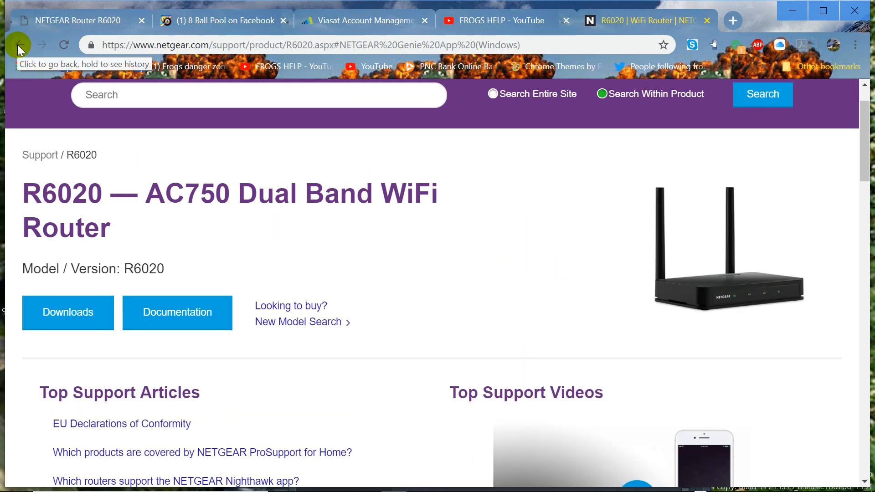
click(67, 311)
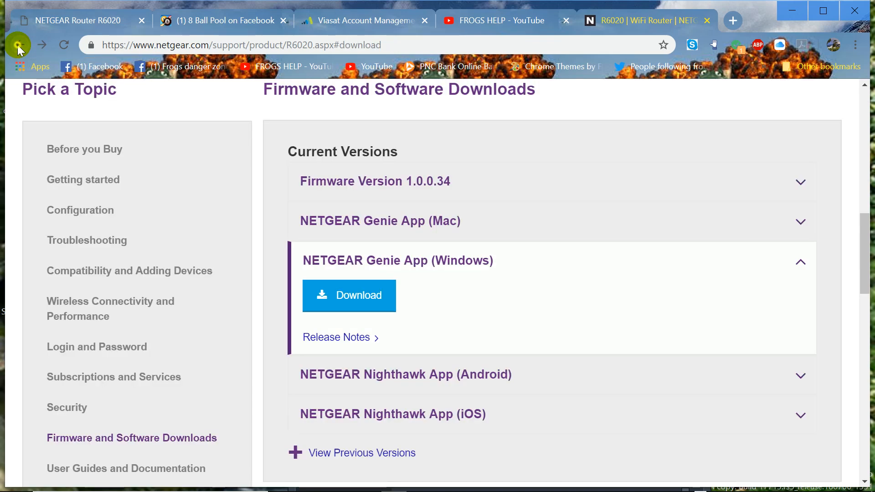
scroll(down, 3)
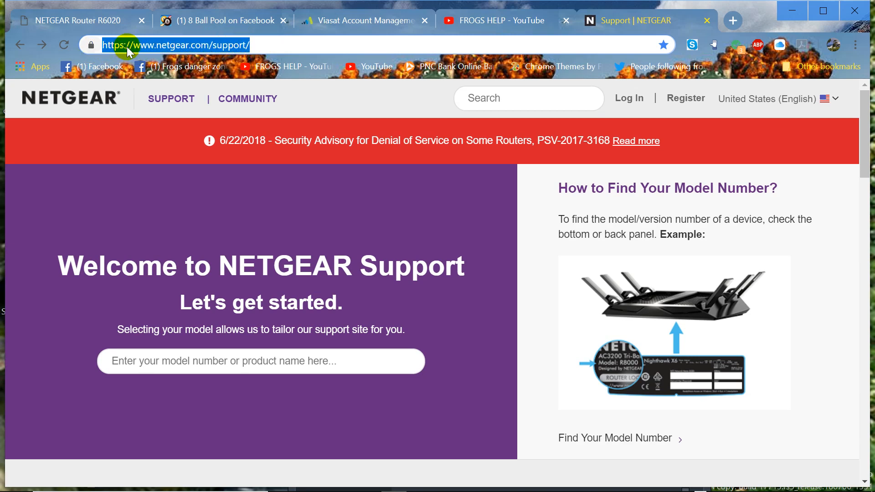
Search the model R6020 and choose the R6020 AC750 Dual Band WiFi Router suggestion.
right_click(175, 45)
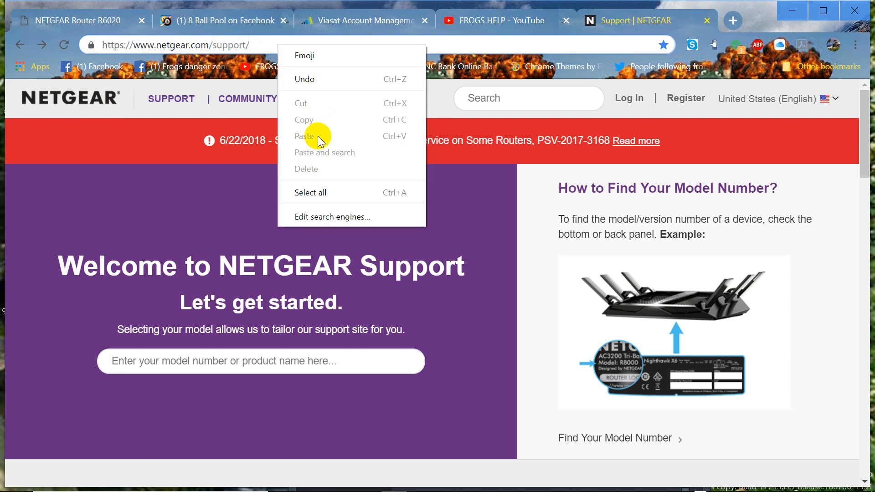
mouse_move(672, 25)
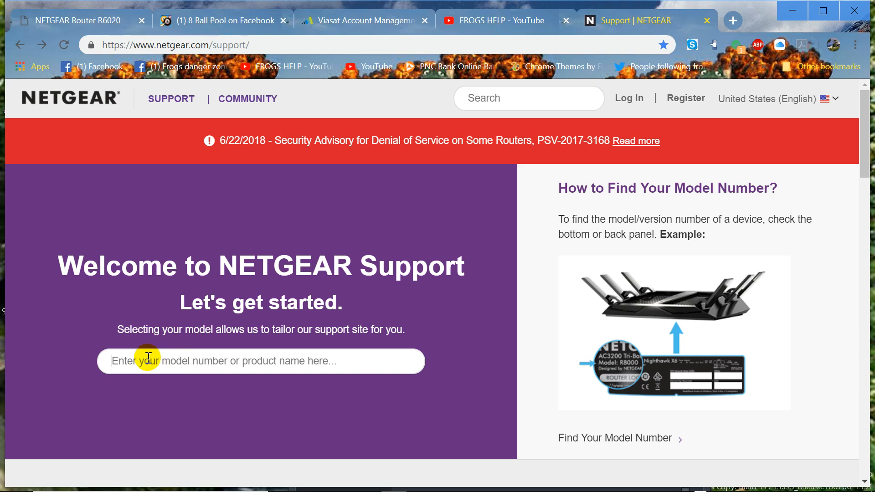
text(R6020)
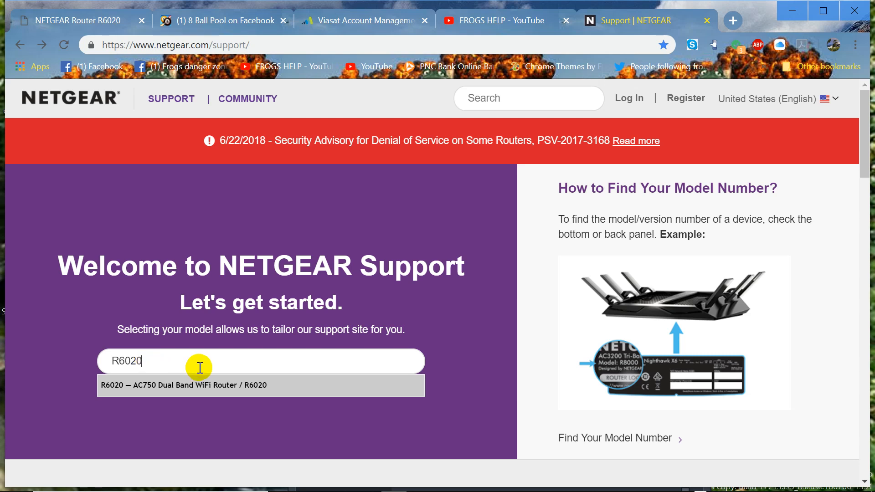
click(186, 384)
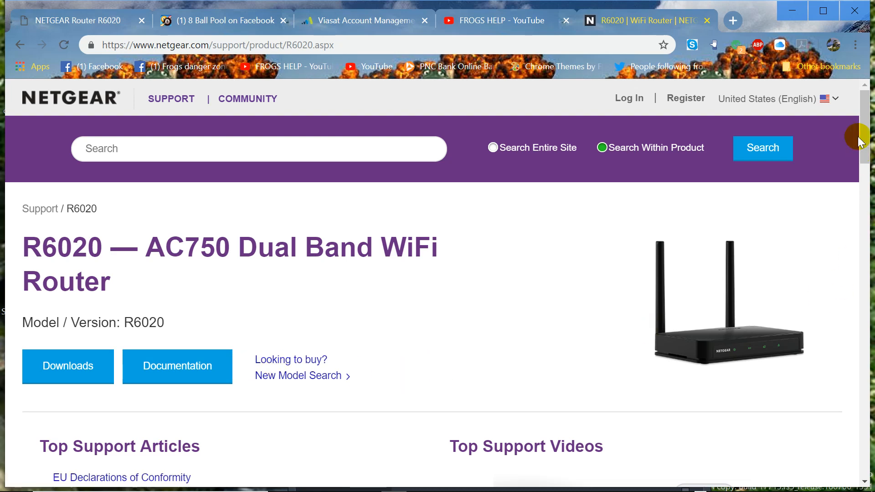
In Firmware and Software Downloads, expand the NETGEAR Genie App (Windows) entry with its release notes.
scroll(down, 3)
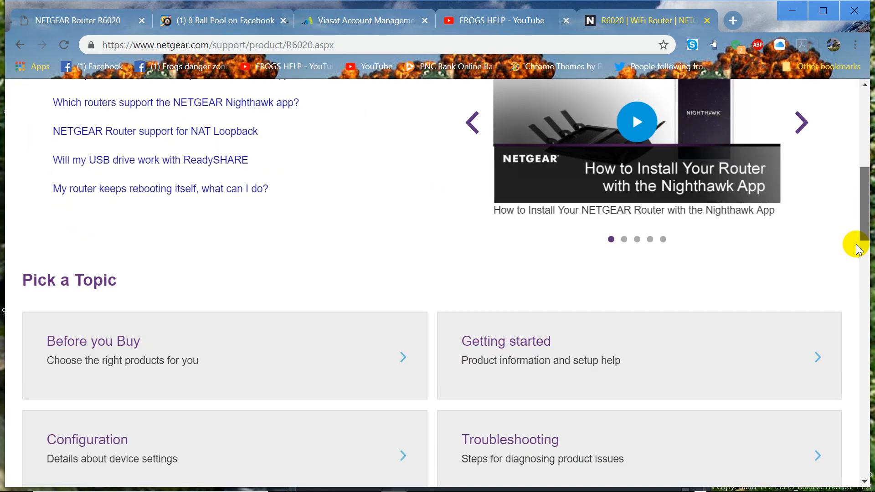
scroll(down, 3)
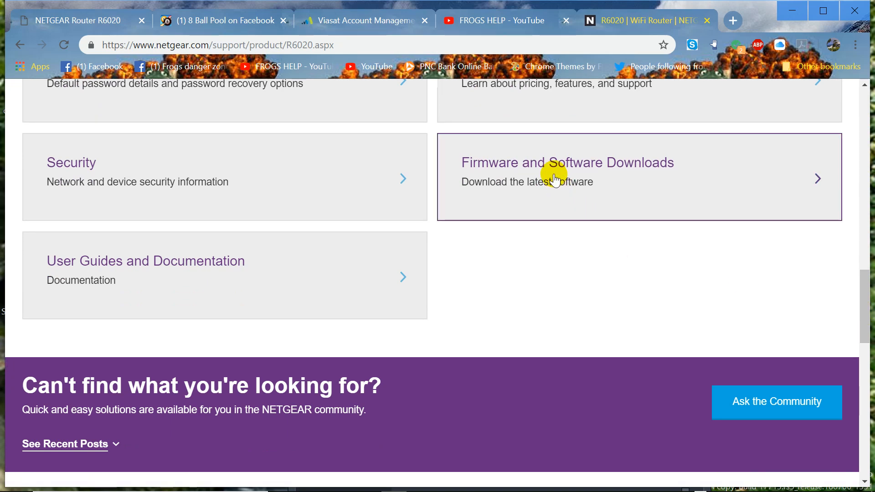
click(566, 163)
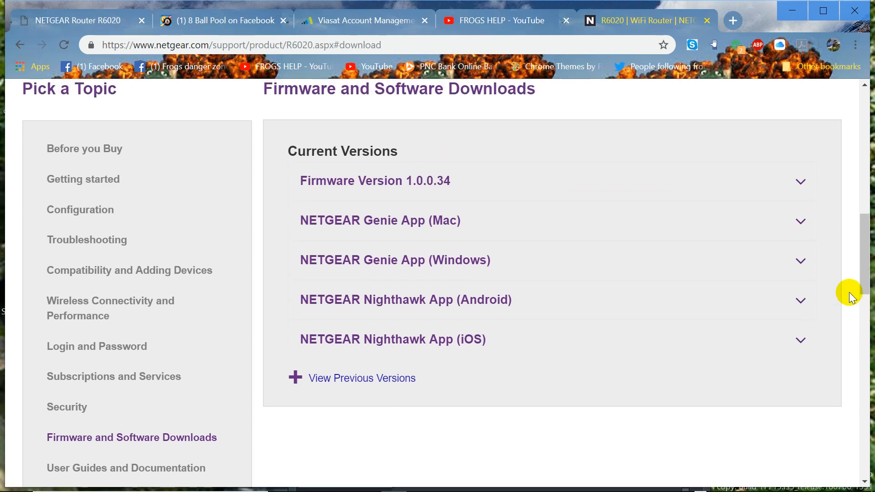
mouse_move(318, 232)
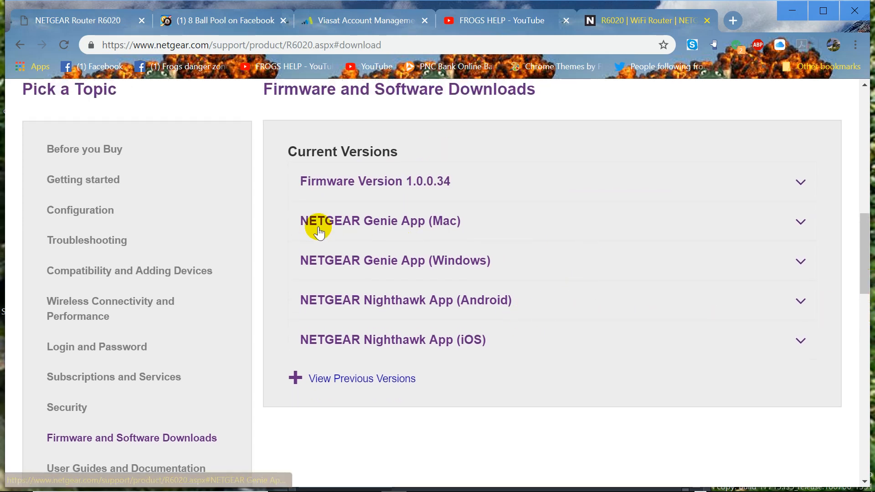
mouse_move(401, 222)
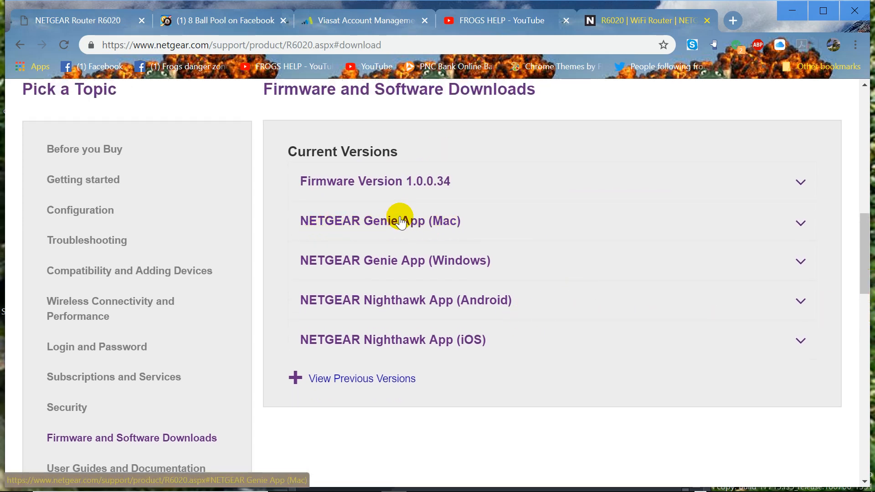
mouse_move(488, 226)
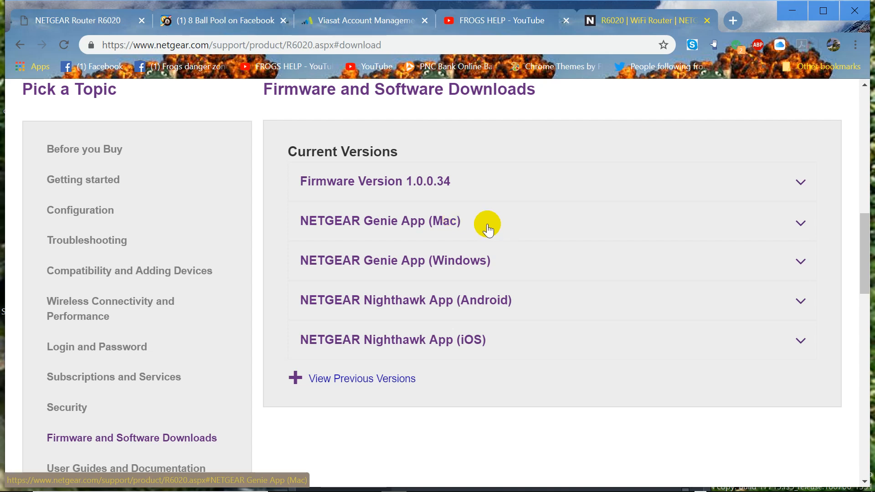
mouse_move(468, 261)
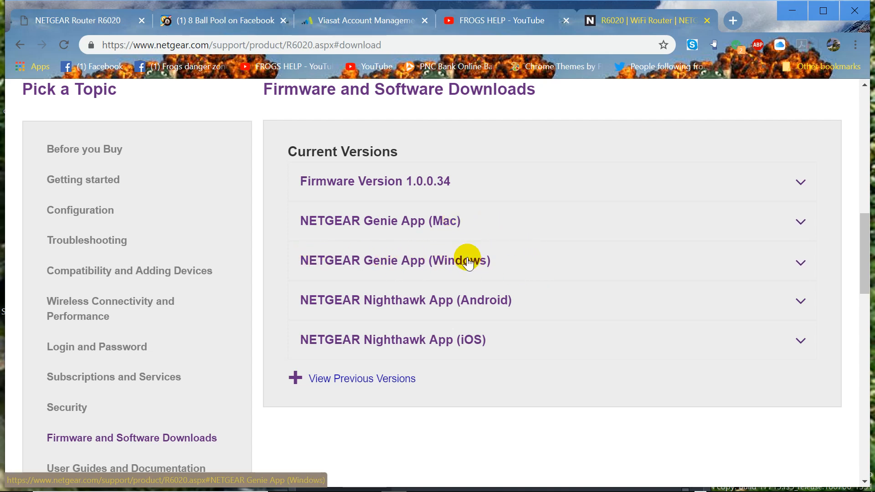
mouse_move(508, 260)
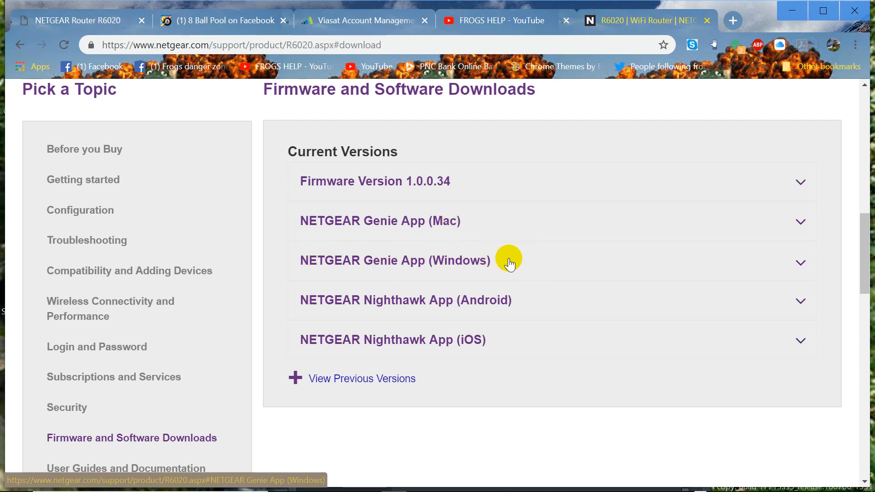
mouse_move(457, 310)
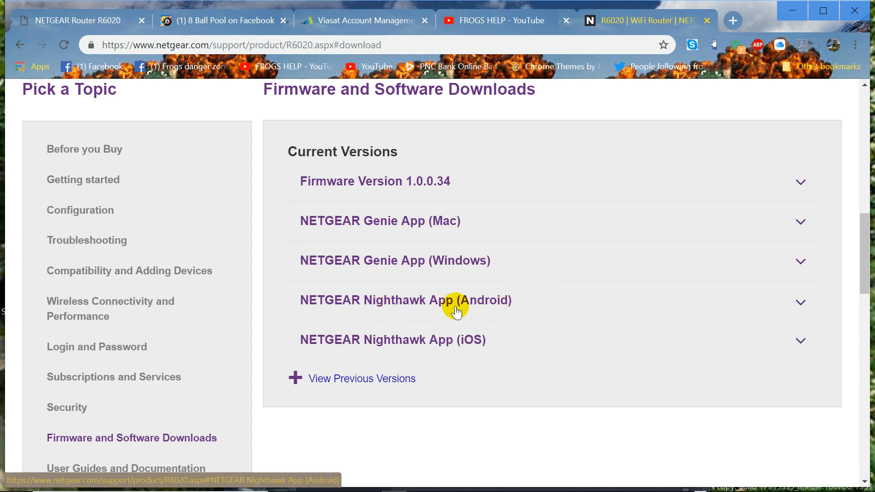
mouse_move(493, 328)
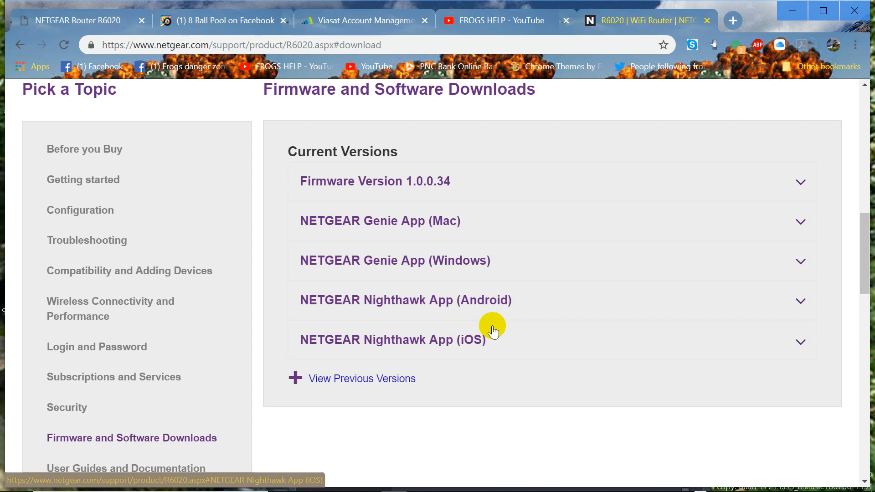
mouse_move(410, 271)
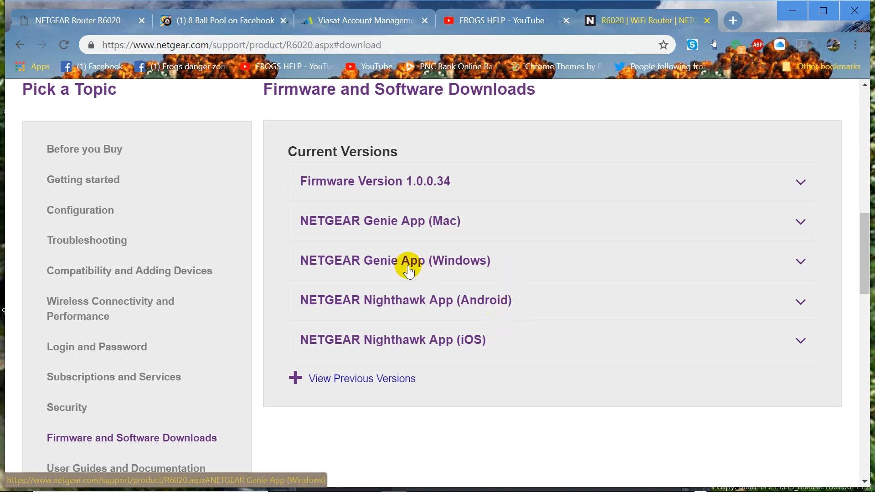
click(395, 260)
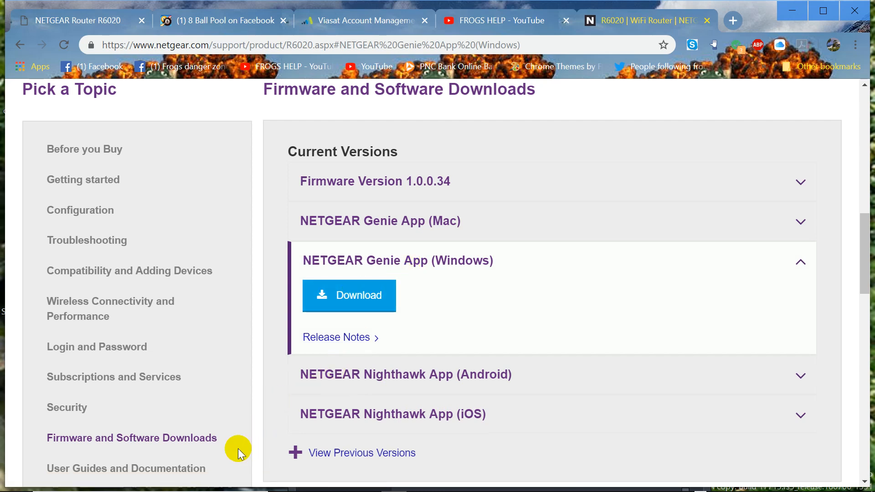
mouse_move(156, 473)
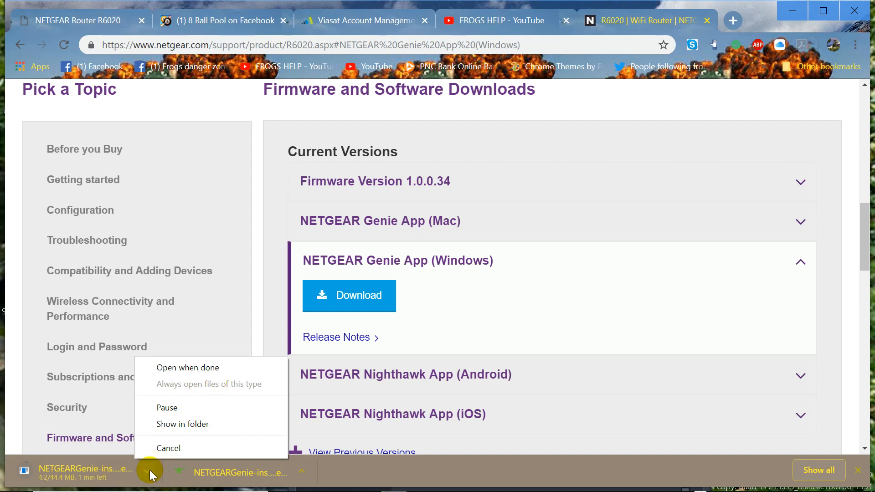
mouse_move(860, 472)
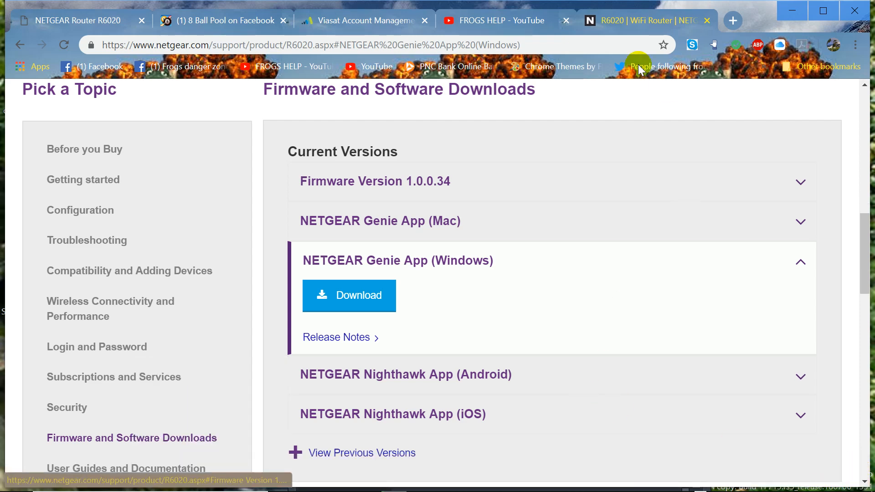
mouse_move(784, 16)
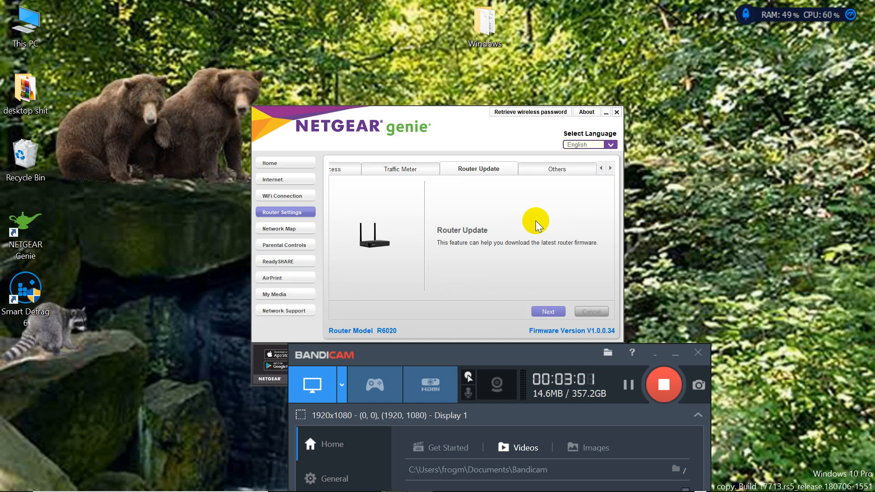
mouse_move(438, 260)
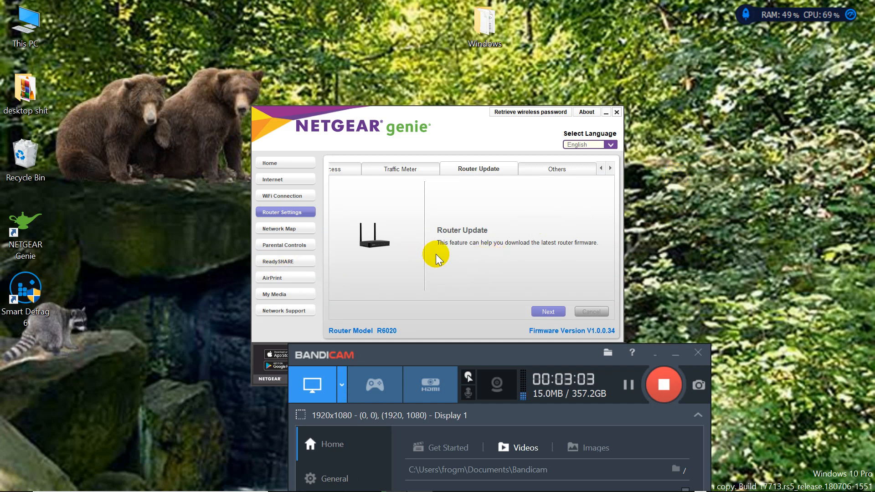
mouse_move(35, 229)
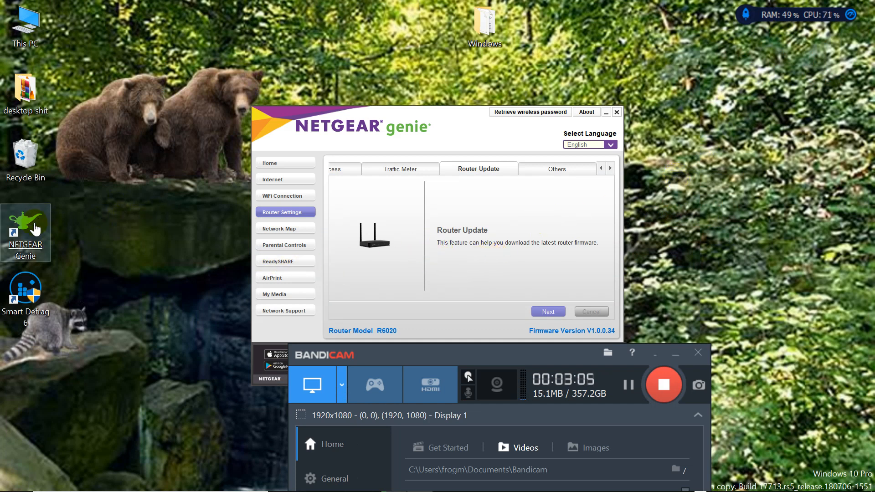
mouse_move(12, 231)
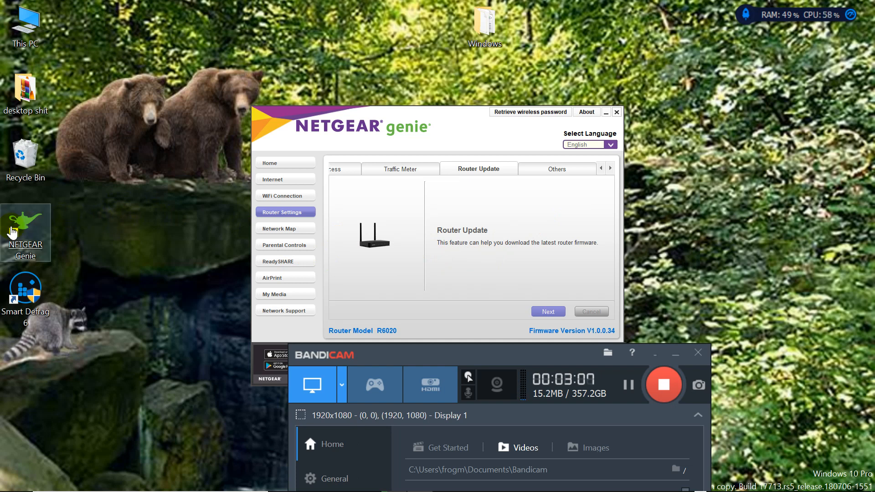
mouse_move(472, 129)
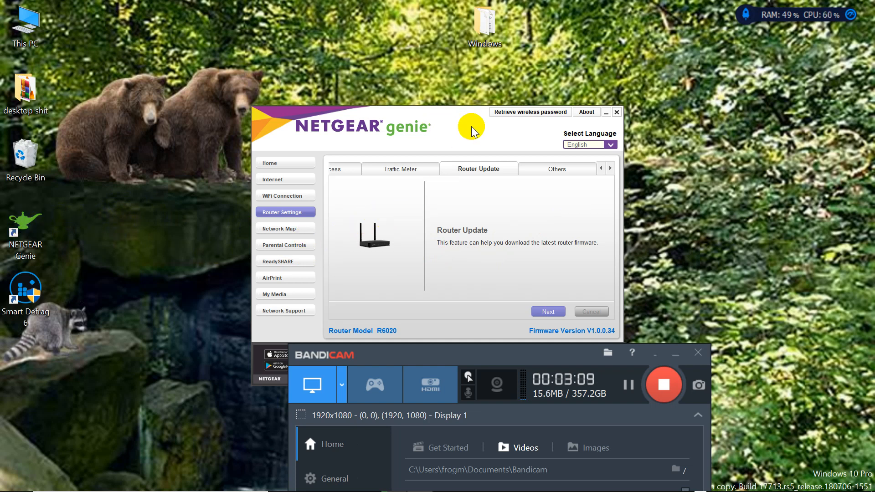
mouse_move(397, 218)
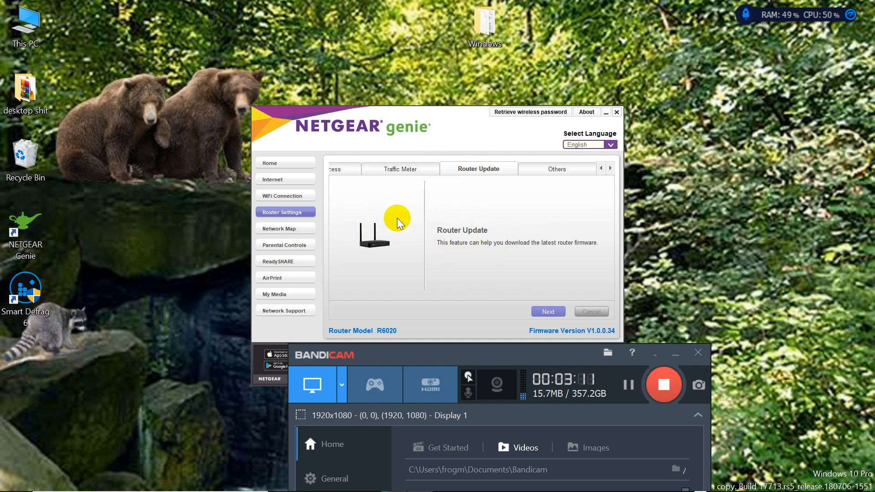
mouse_move(474, 229)
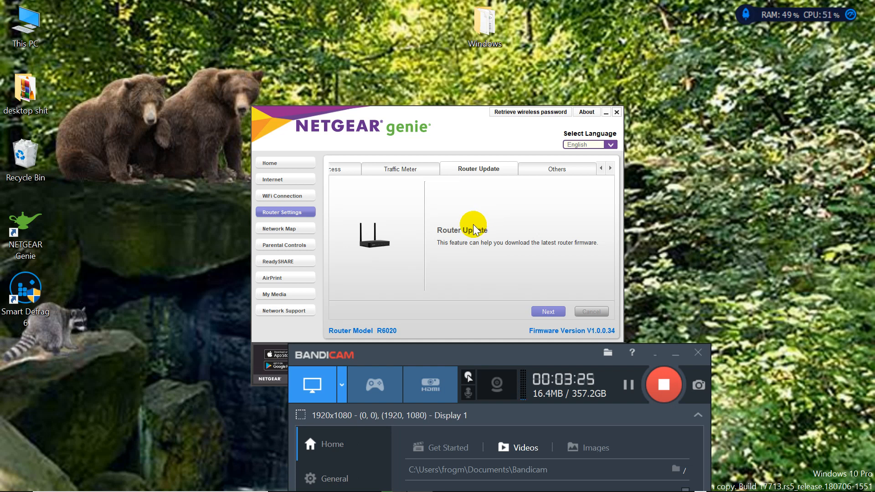
mouse_move(478, 226)
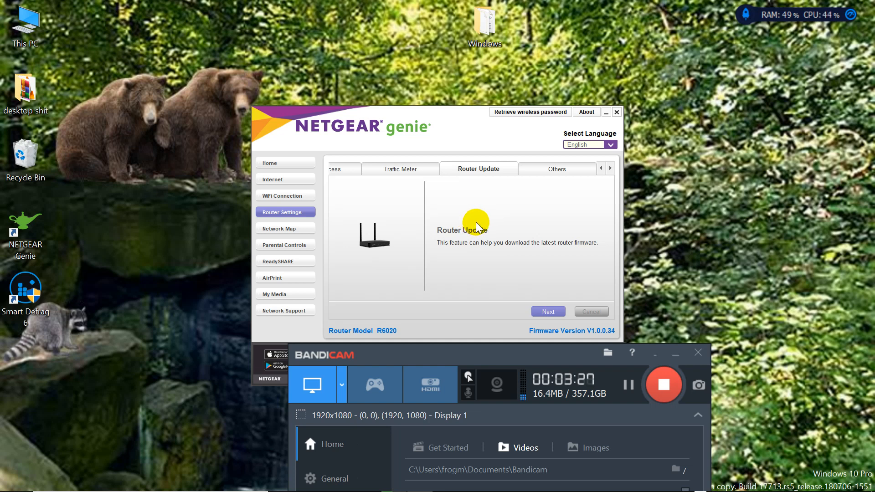
click(600, 168)
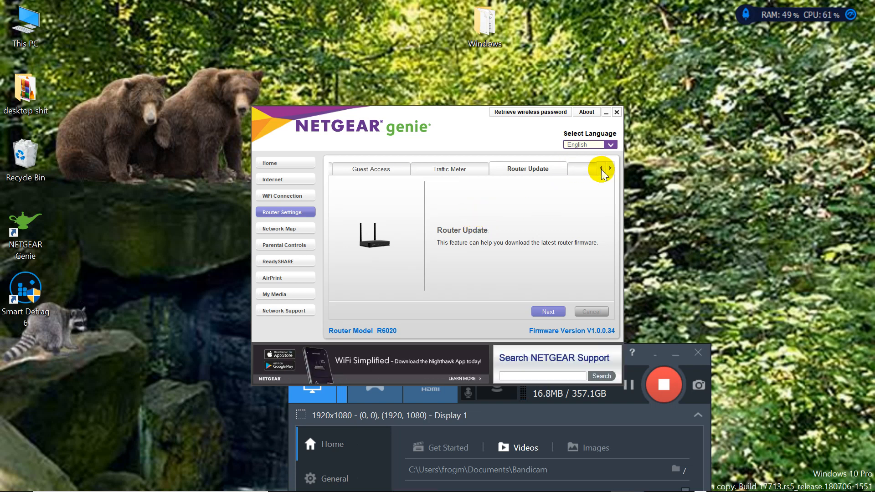
click(601, 168)
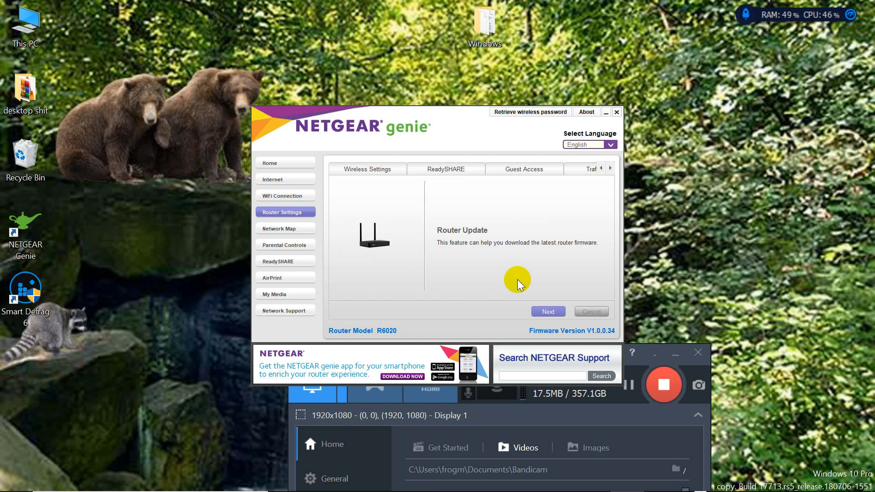
mouse_move(516, 277)
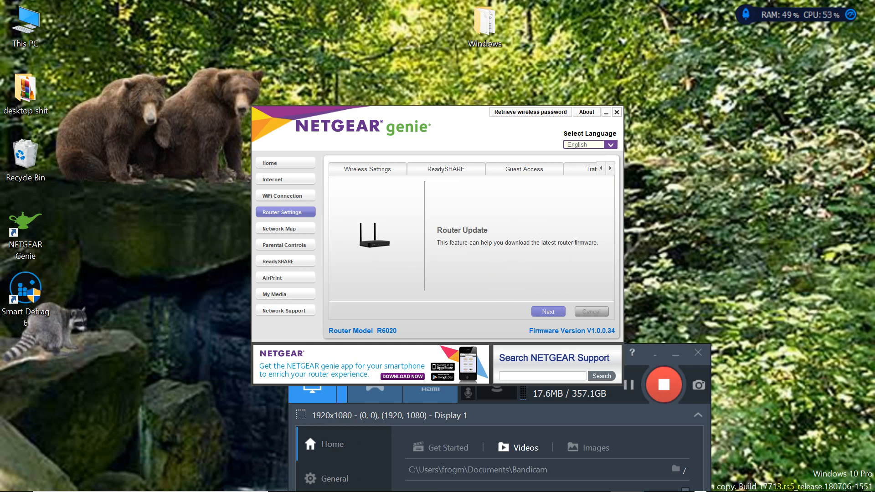
mouse_move(767, 479)
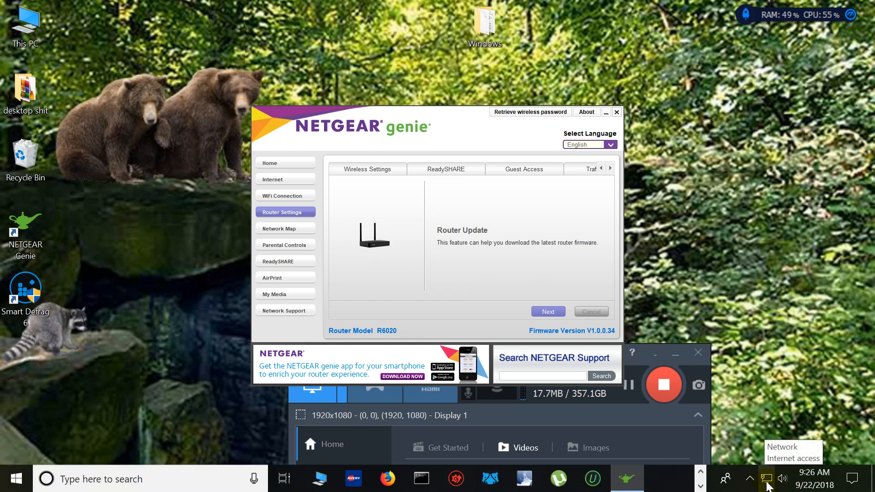
mouse_move(770, 484)
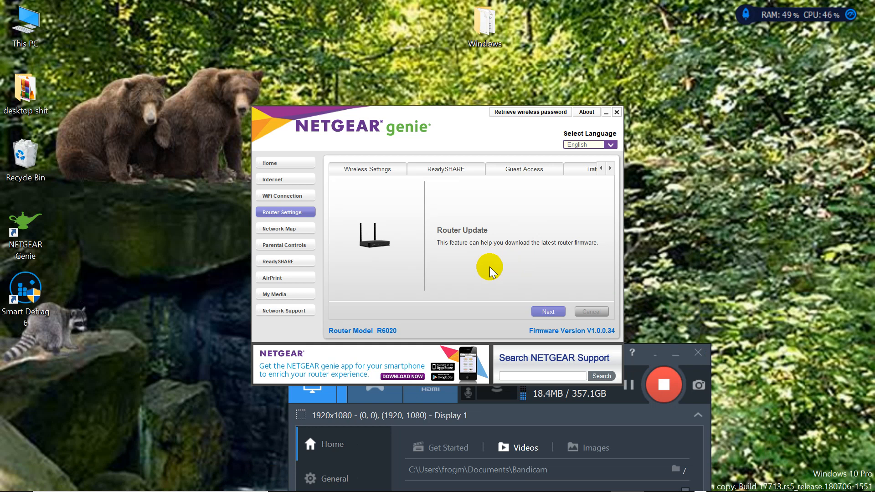
mouse_move(511, 271)
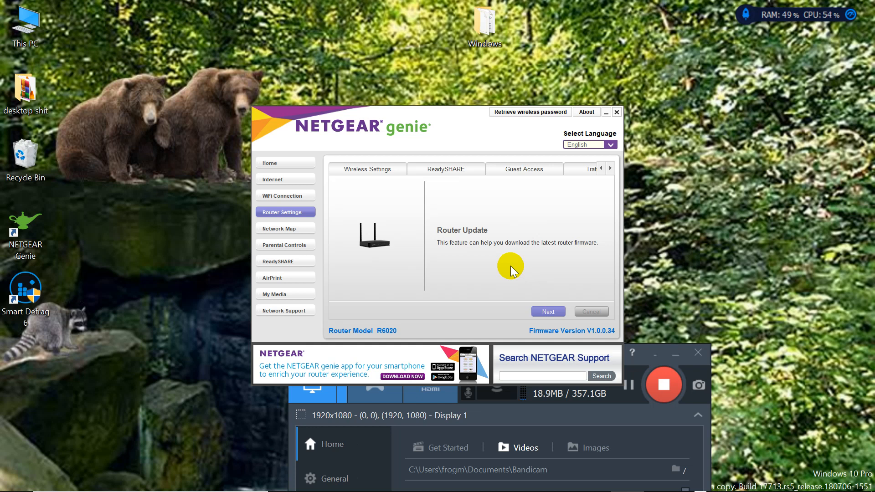
mouse_move(285, 217)
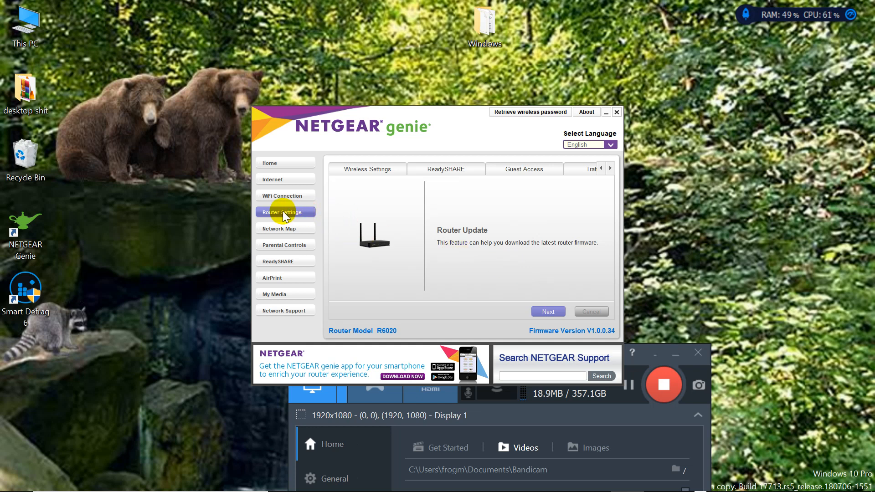
mouse_move(593, 176)
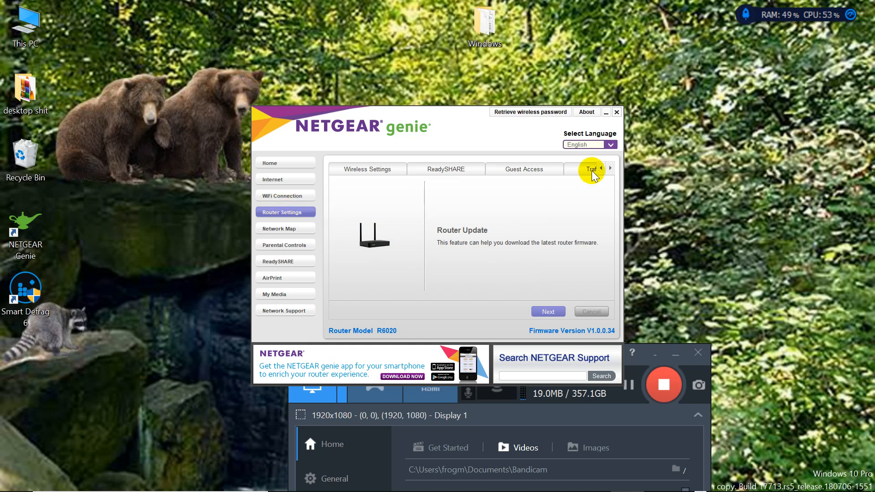
mouse_move(427, 184)
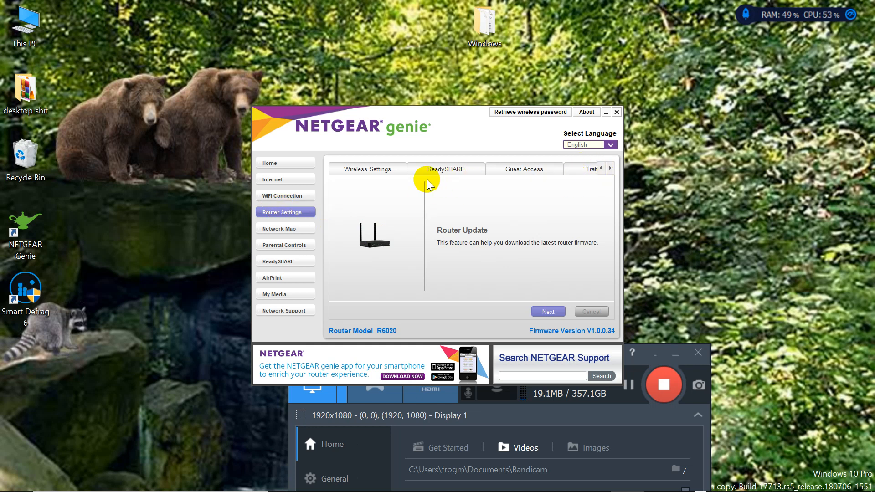
mouse_move(612, 171)
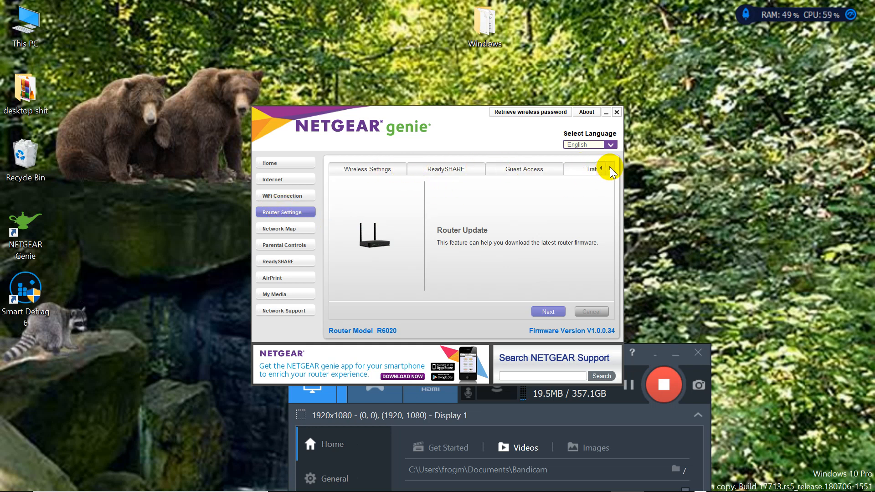
click(602, 169)
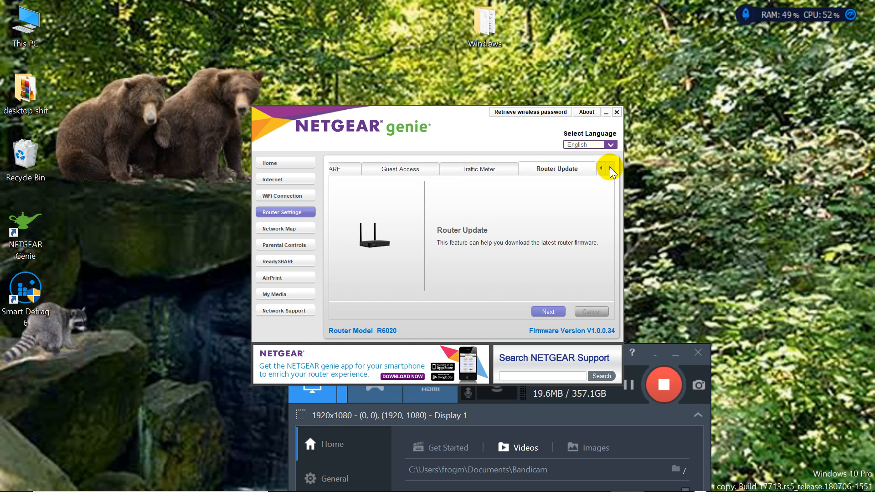
click(601, 168)
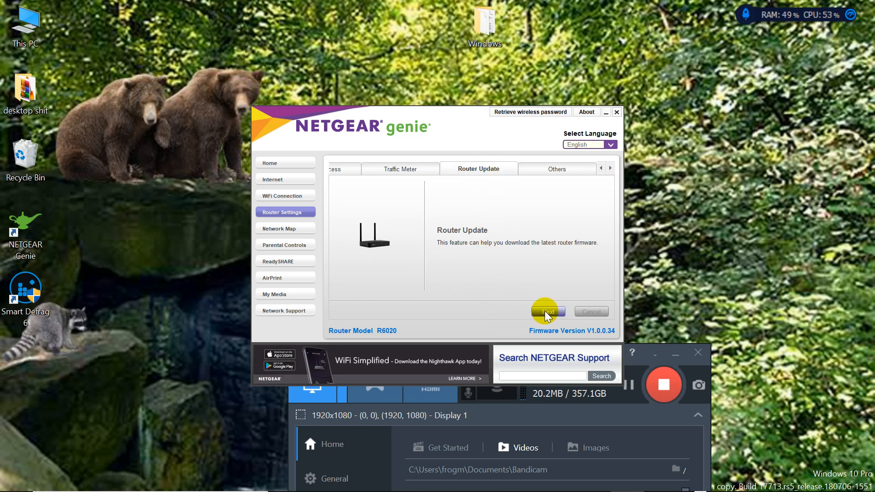
mouse_move(457, 186)
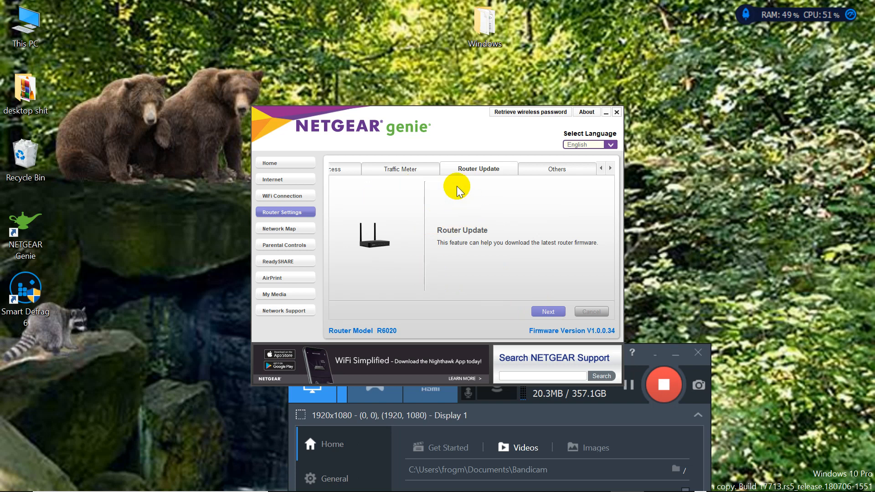
mouse_move(450, 209)
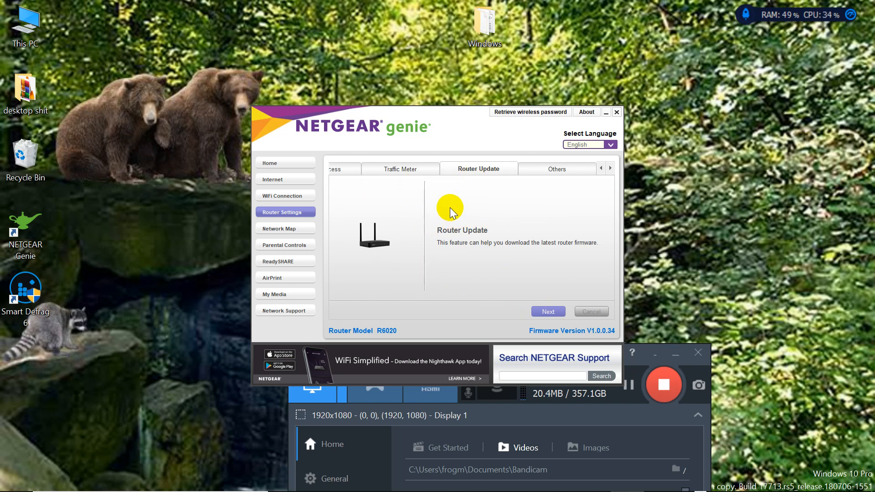
mouse_move(463, 292)
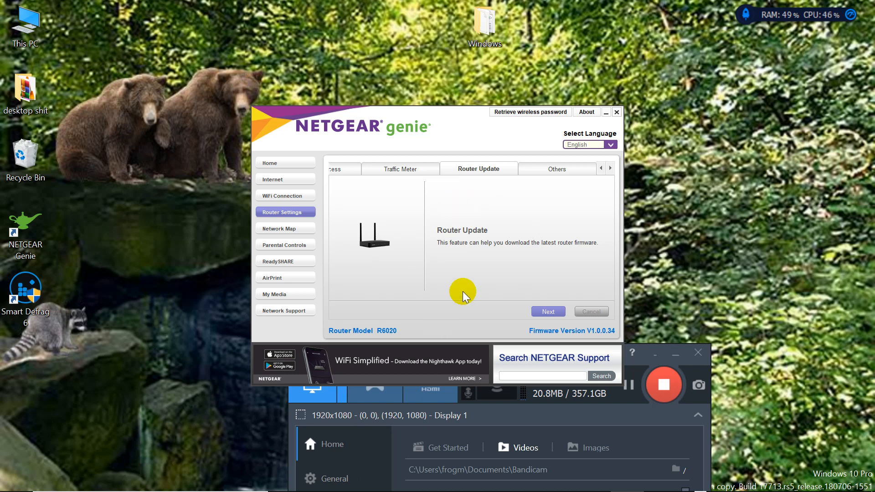
mouse_move(496, 217)
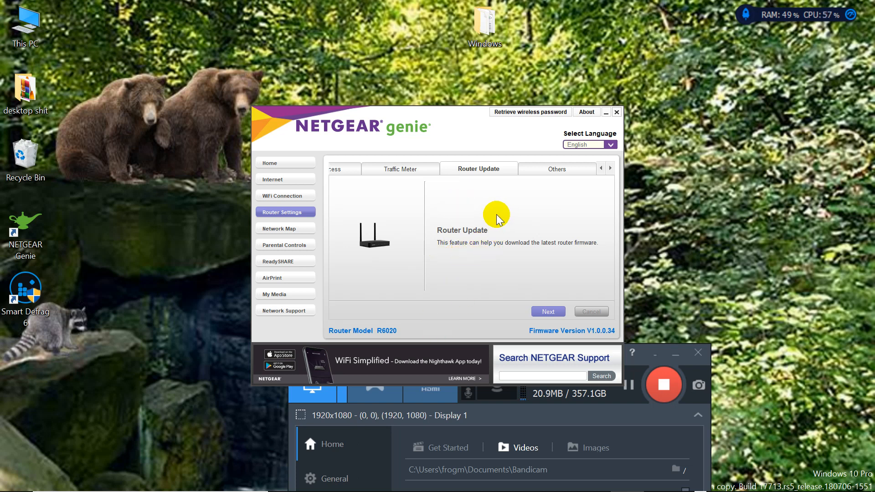
mouse_move(517, 210)
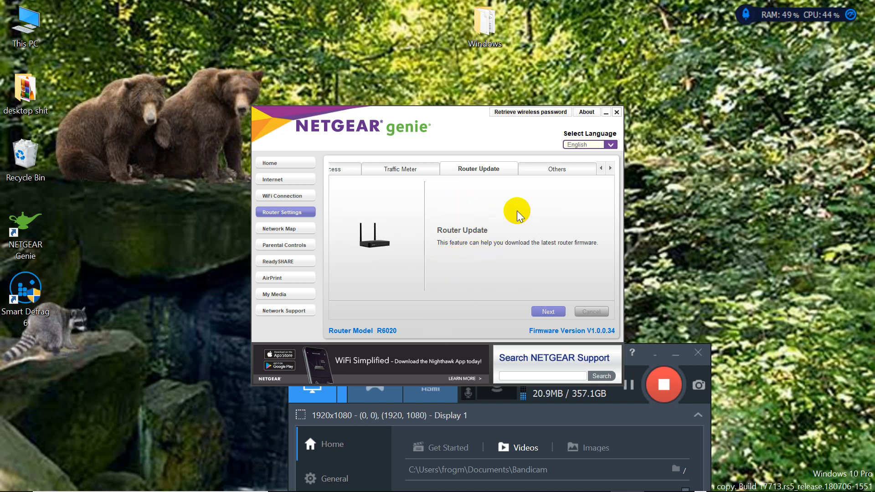
mouse_move(529, 307)
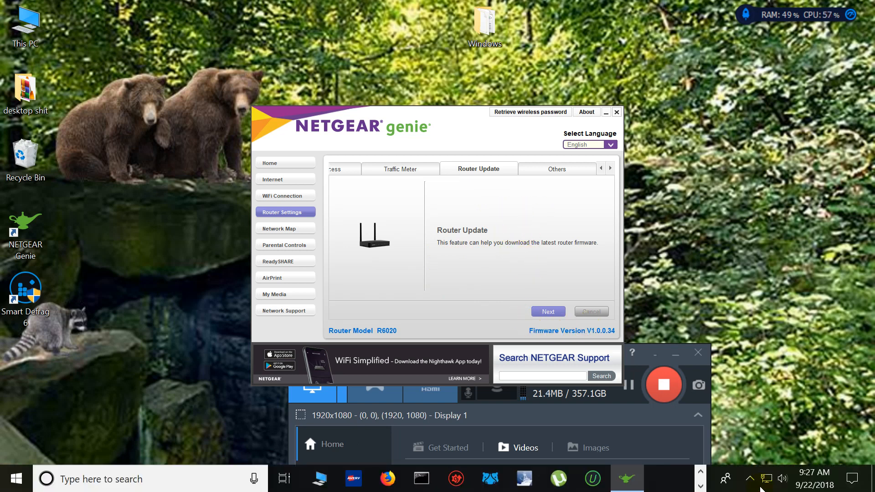
mouse_move(767, 479)
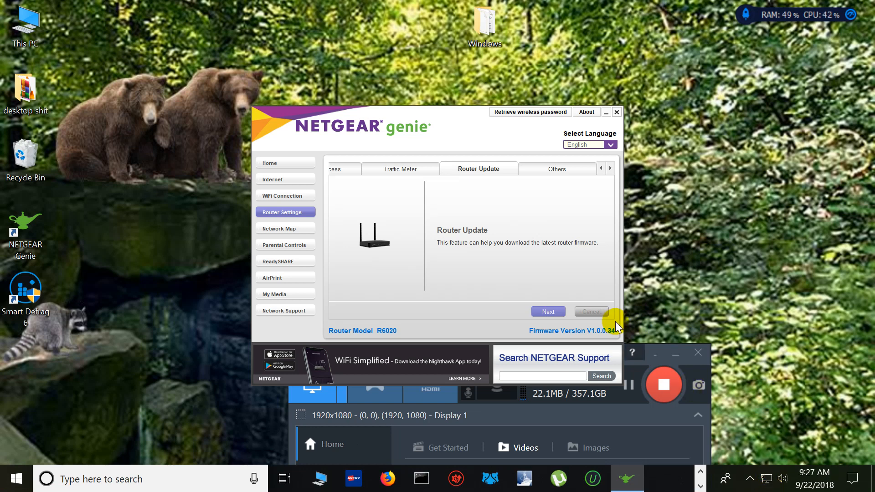
mouse_move(592, 341)
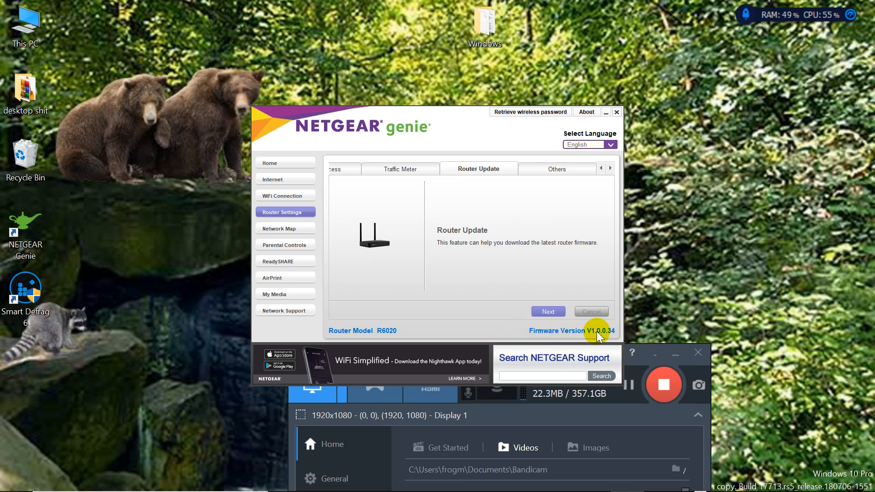
mouse_move(596, 337)
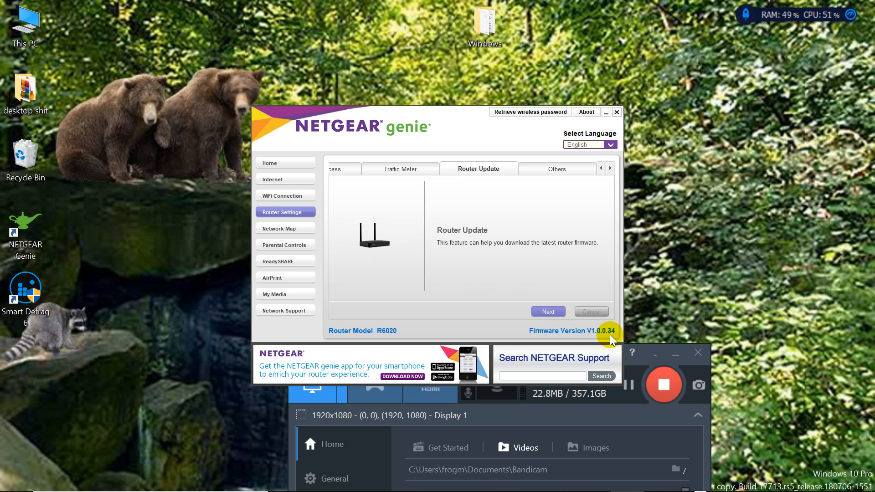
mouse_move(507, 290)
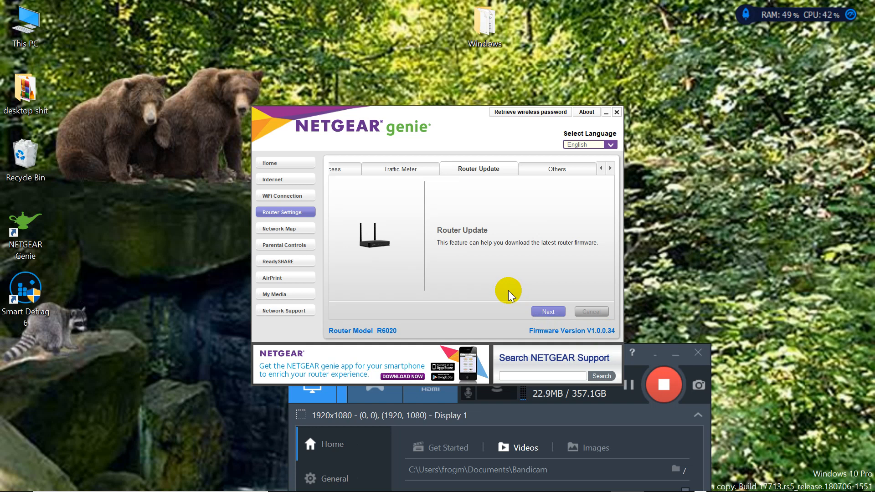
mouse_move(422, 423)
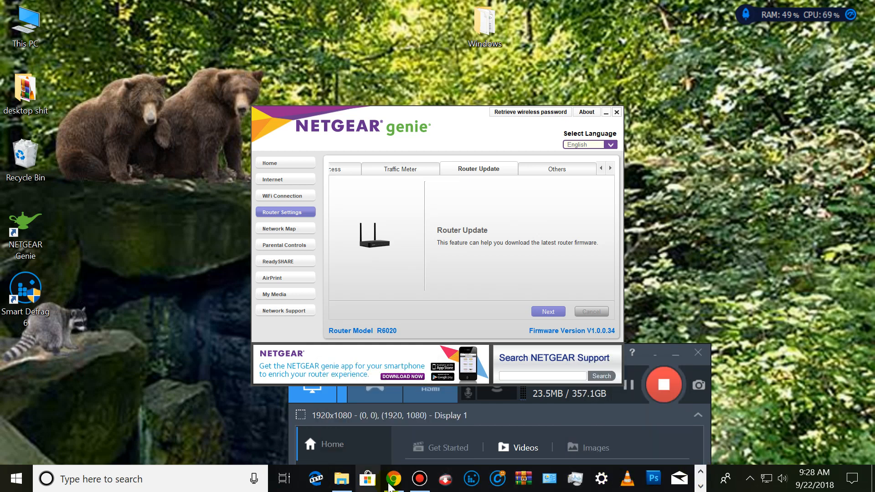
Switch to Chrome's R6020 support page and bring the Downloads and Documentation header into view.
click(394, 479)
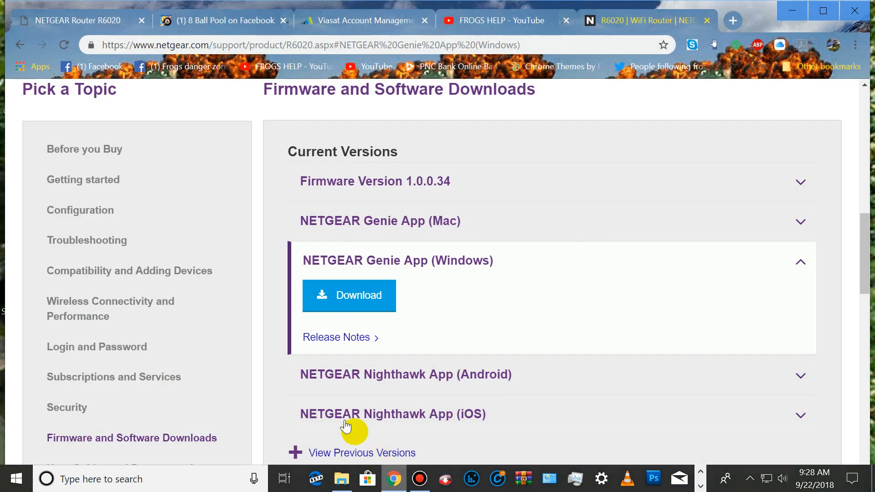
mouse_move(81, 21)
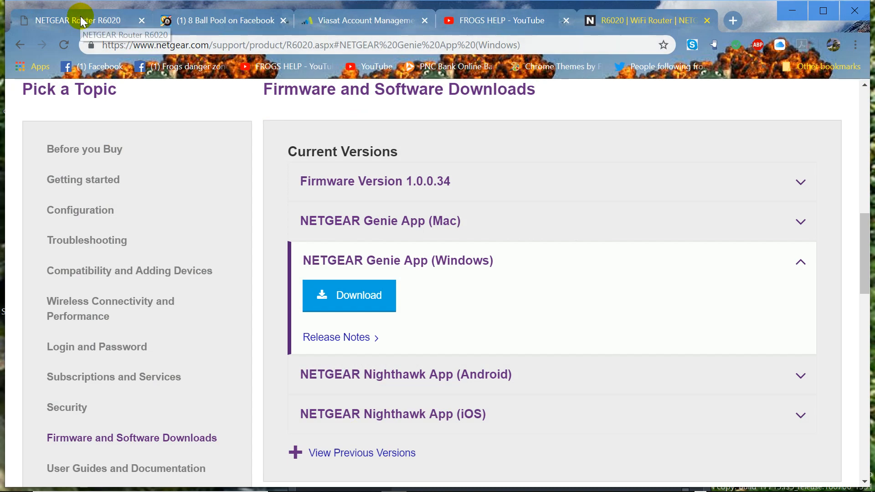
mouse_move(621, 260)
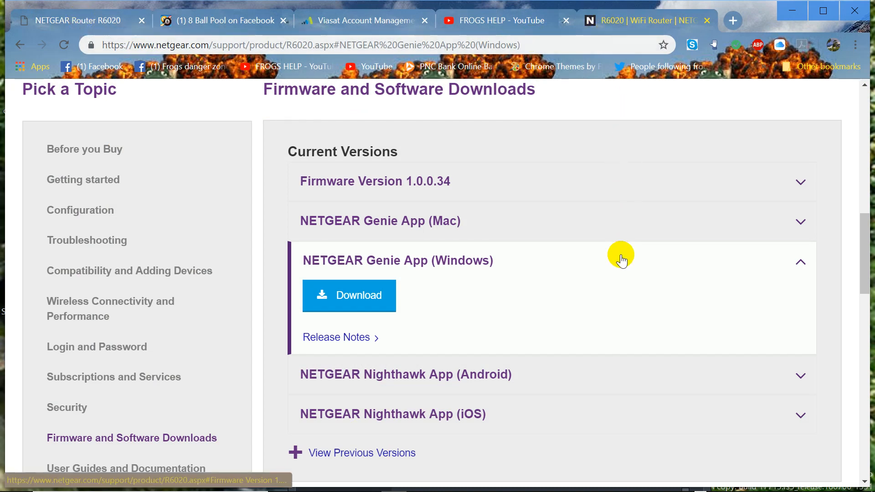
scroll(up, 3)
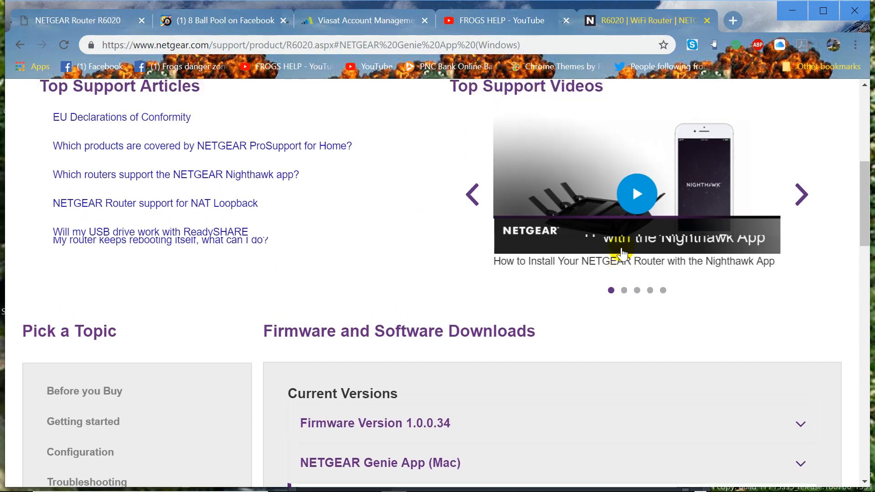
scroll(up, 3)
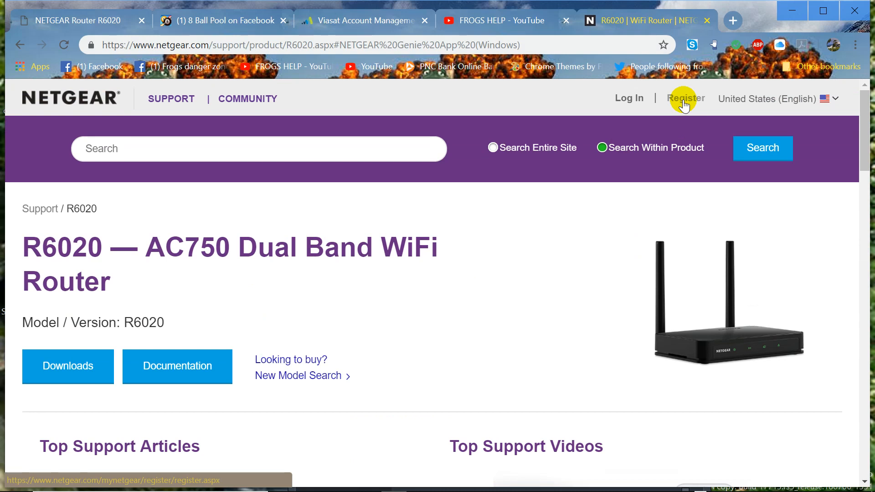
mouse_move(247, 98)
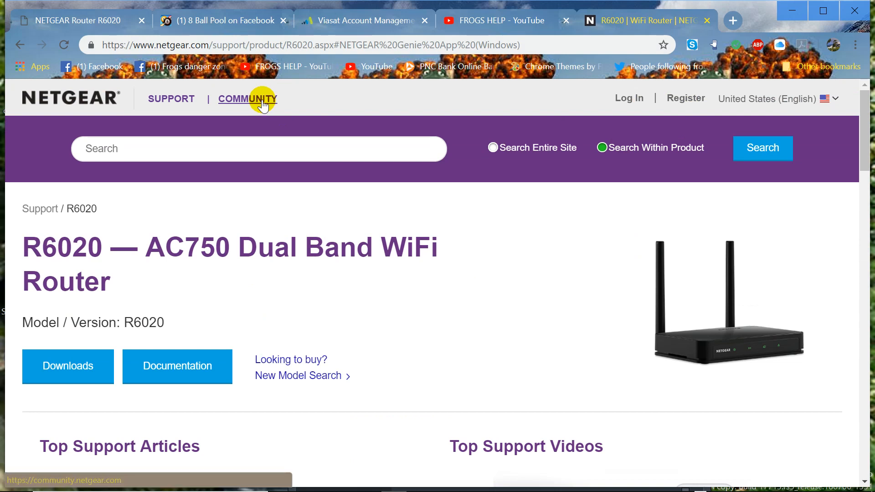
mouse_move(277, 102)
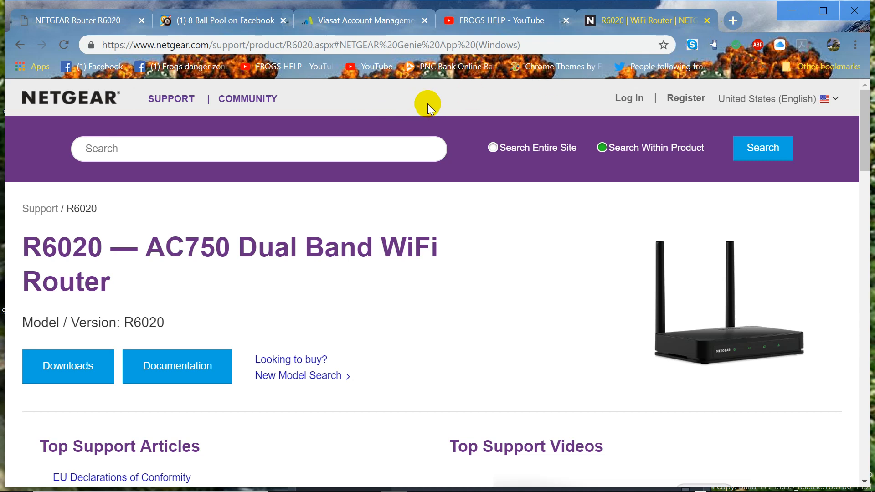
mouse_move(455, 100)
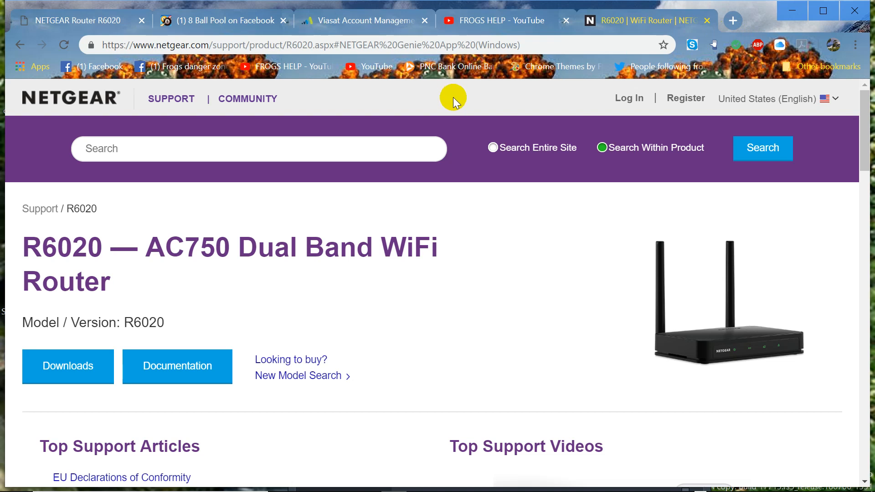
mouse_move(441, 483)
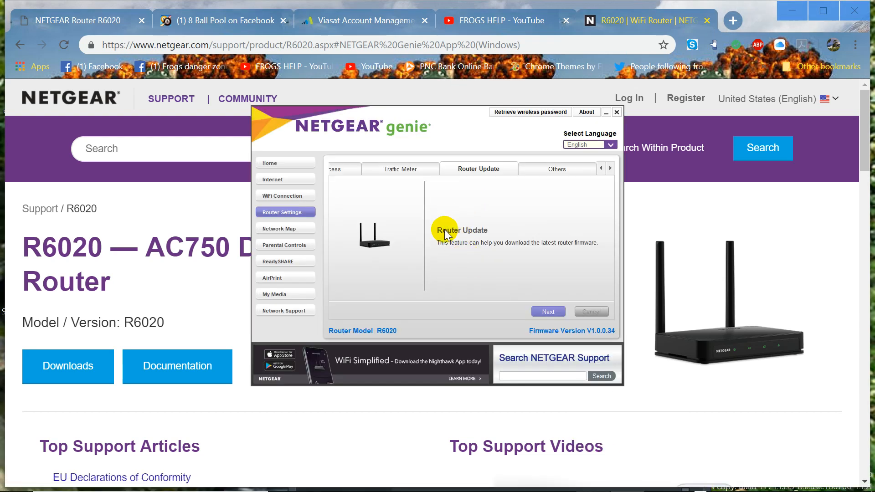
mouse_move(454, 250)
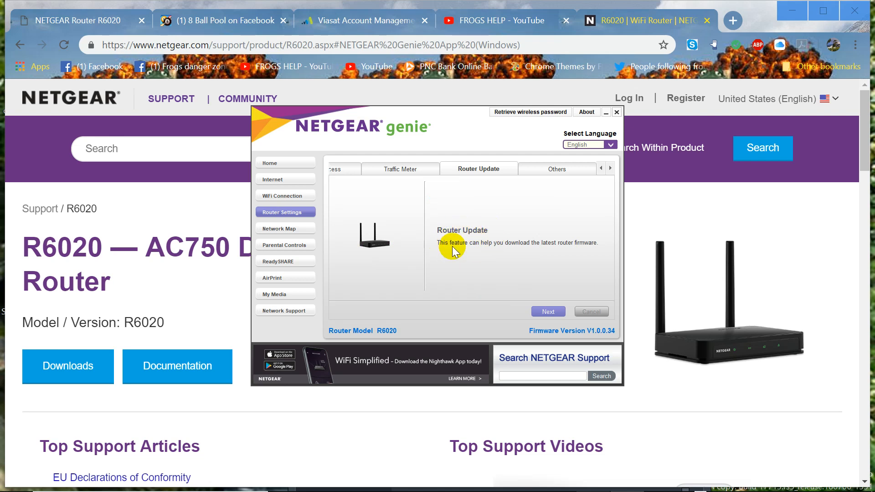
mouse_move(365, 203)
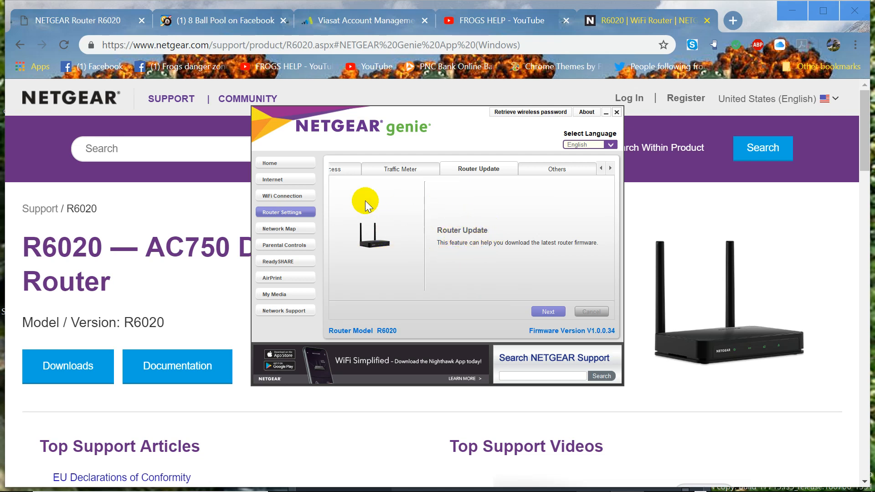
mouse_move(66, 21)
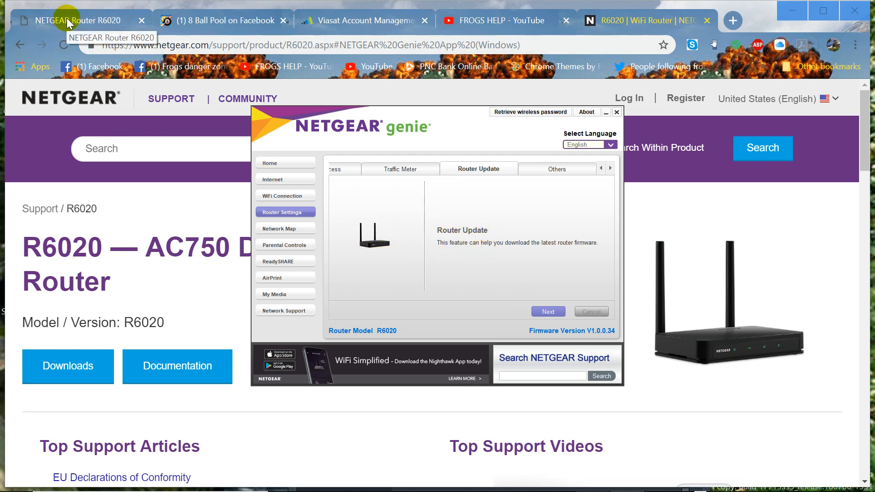
mouse_move(514, 199)
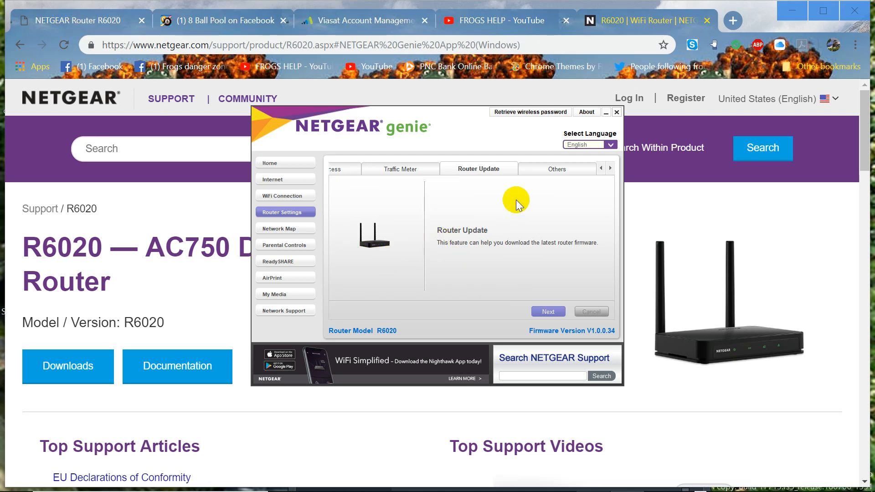
mouse_move(523, 218)
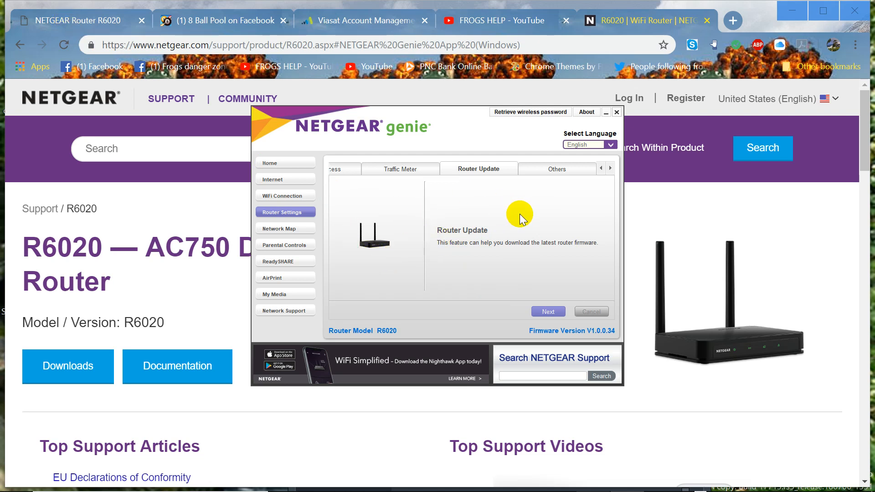
mouse_move(487, 241)
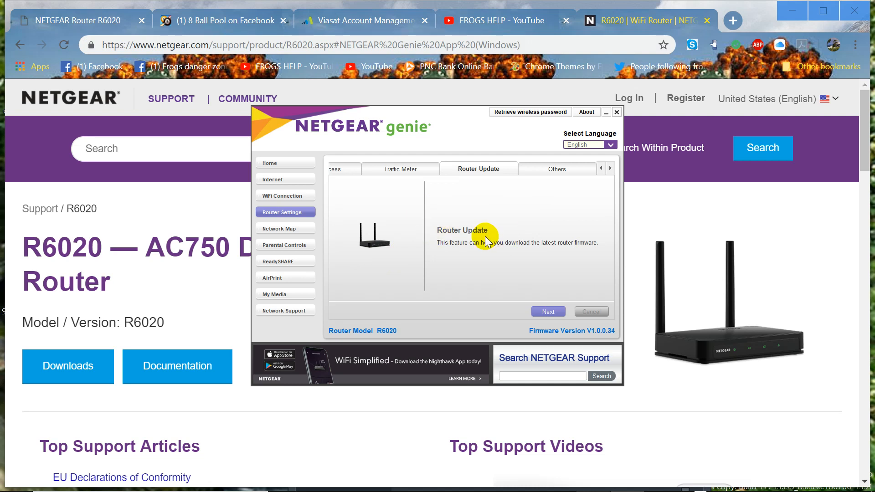
mouse_move(481, 255)
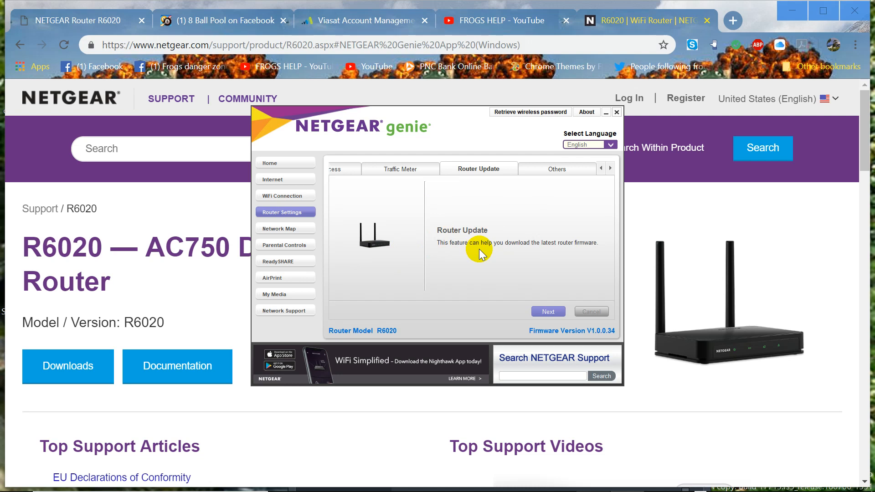
mouse_move(504, 245)
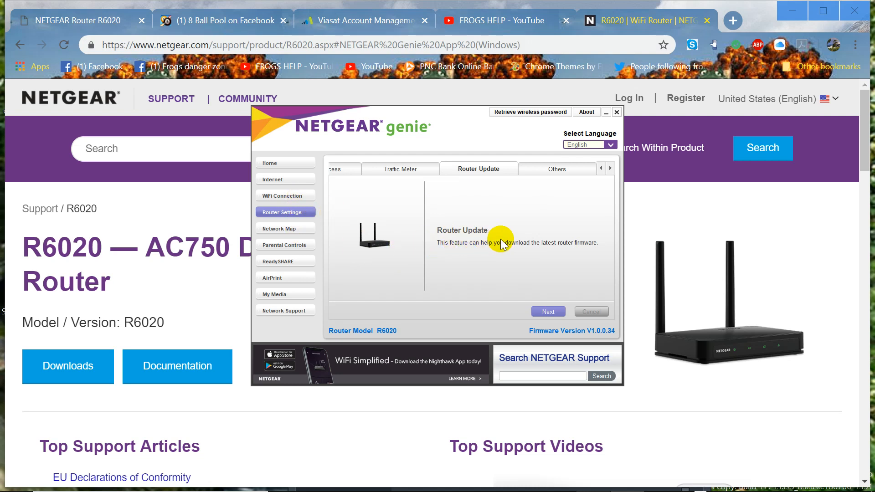
mouse_move(112, 31)
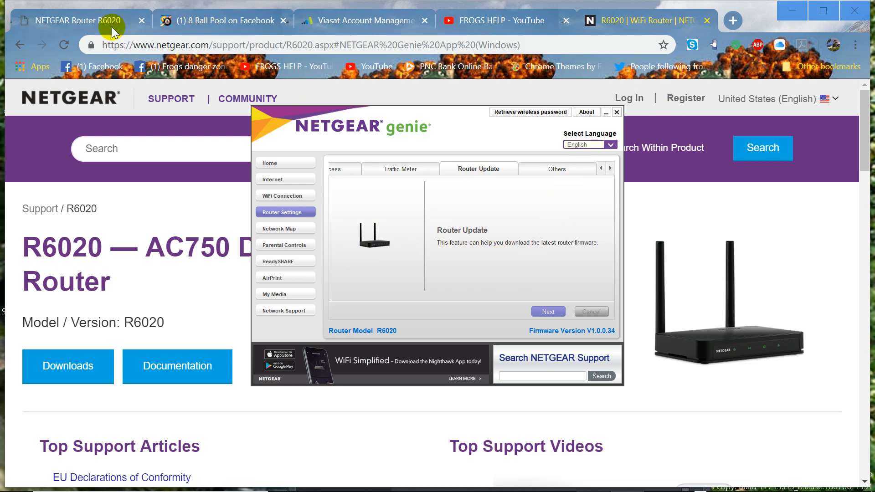
mouse_move(64, 26)
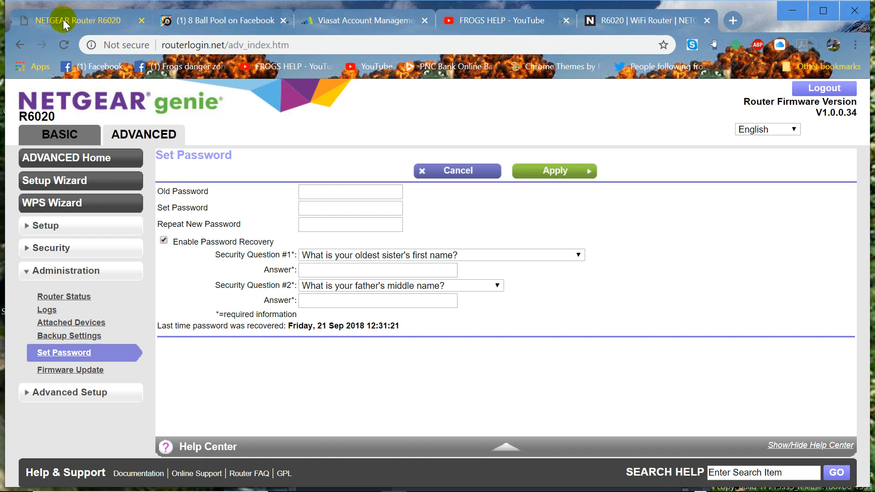
mouse_move(88, 69)
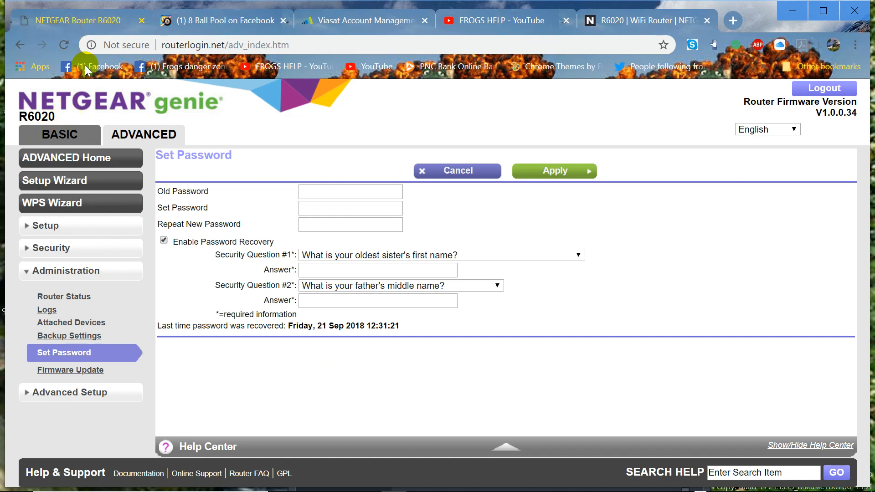
mouse_move(220, 46)
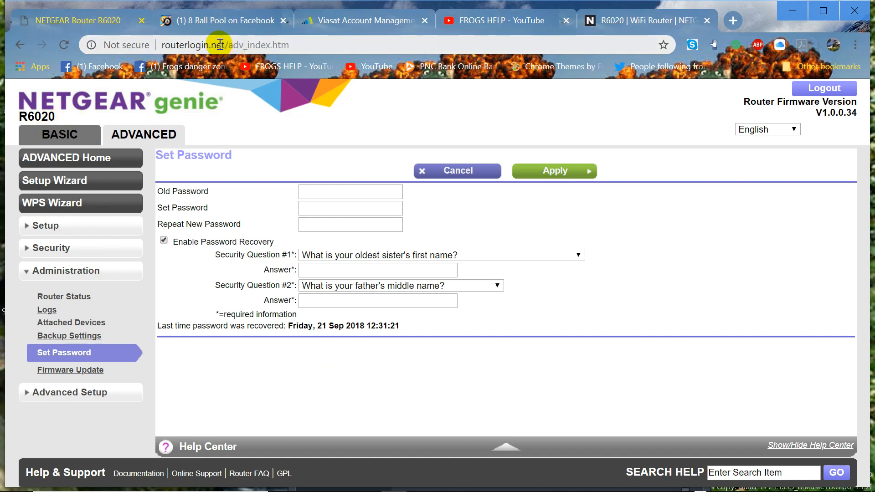
mouse_move(201, 45)
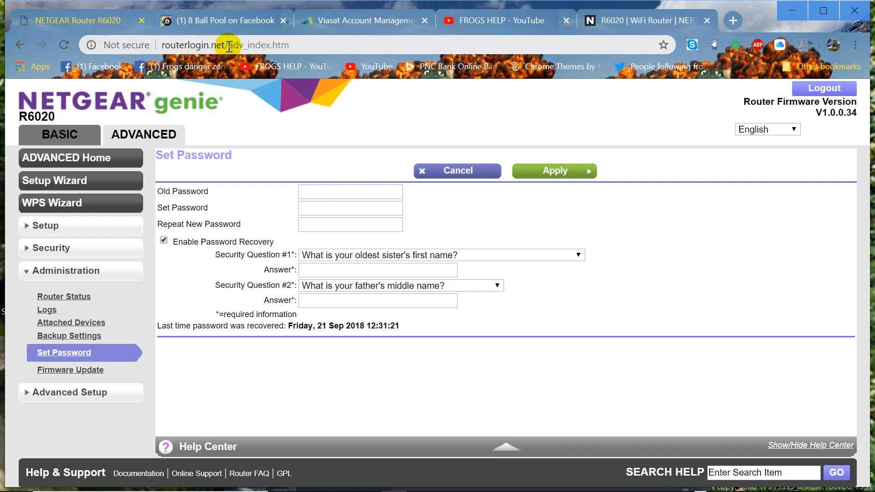
mouse_move(234, 94)
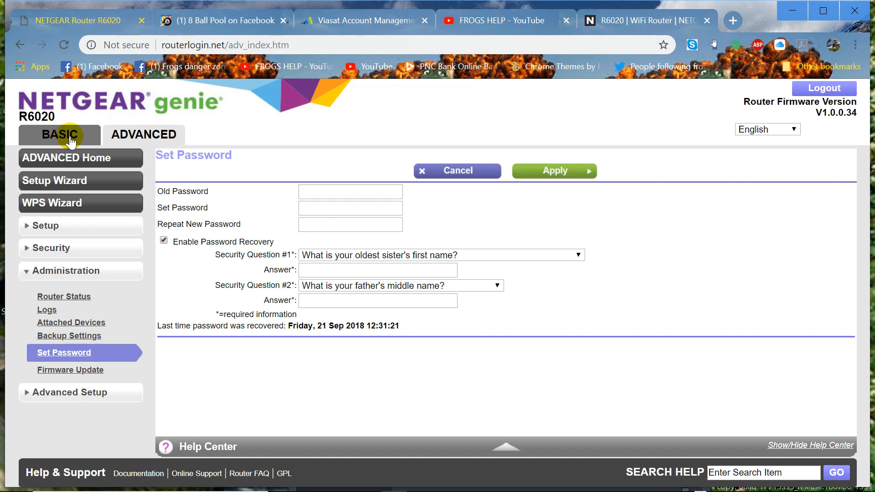
mouse_move(117, 116)
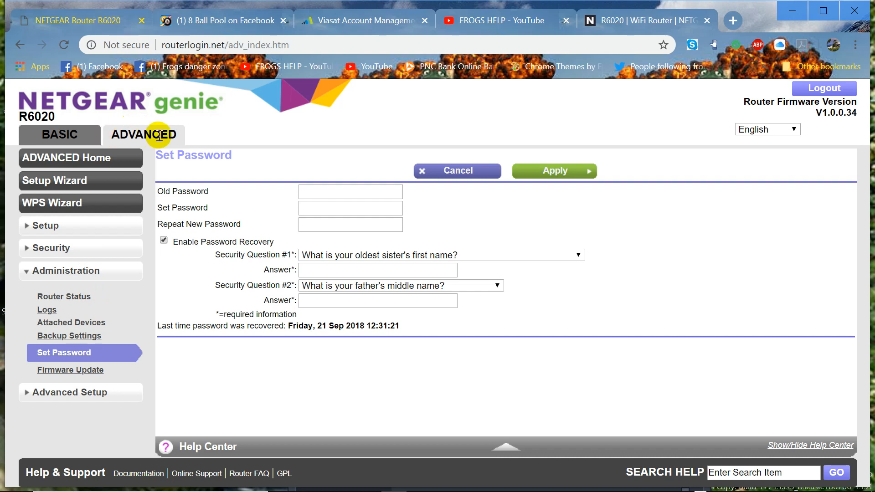
mouse_move(115, 264)
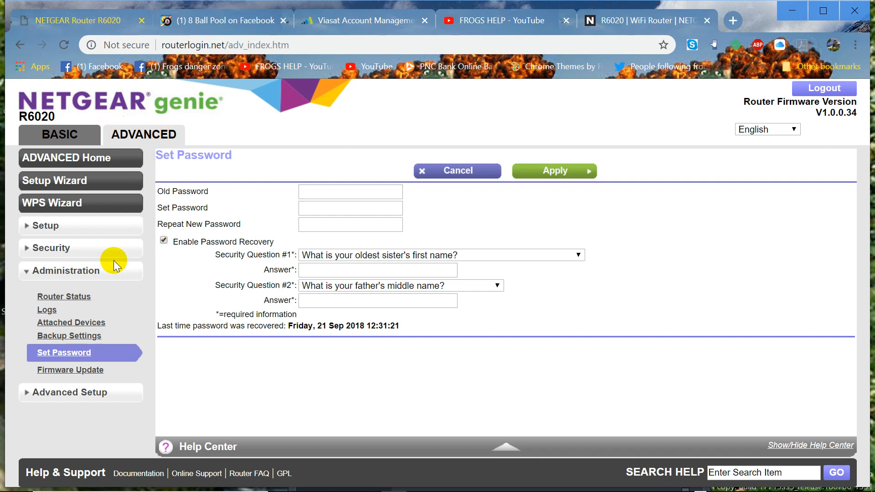
mouse_move(93, 273)
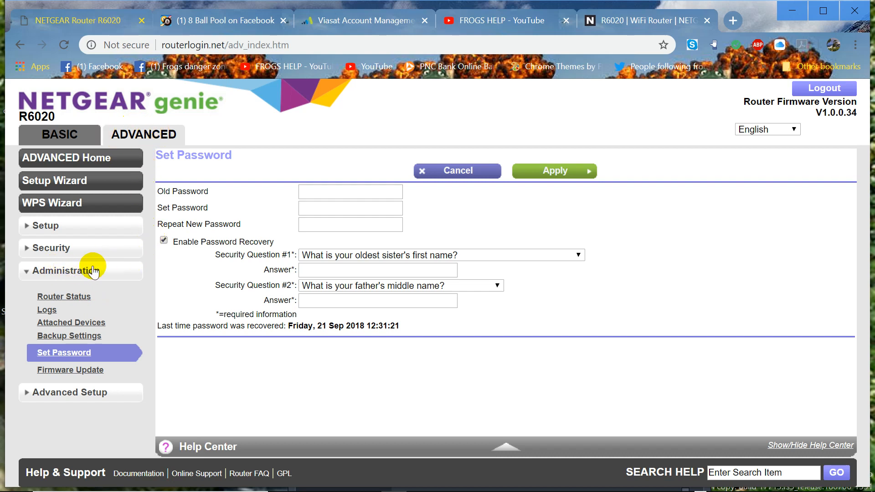
mouse_move(66, 362)
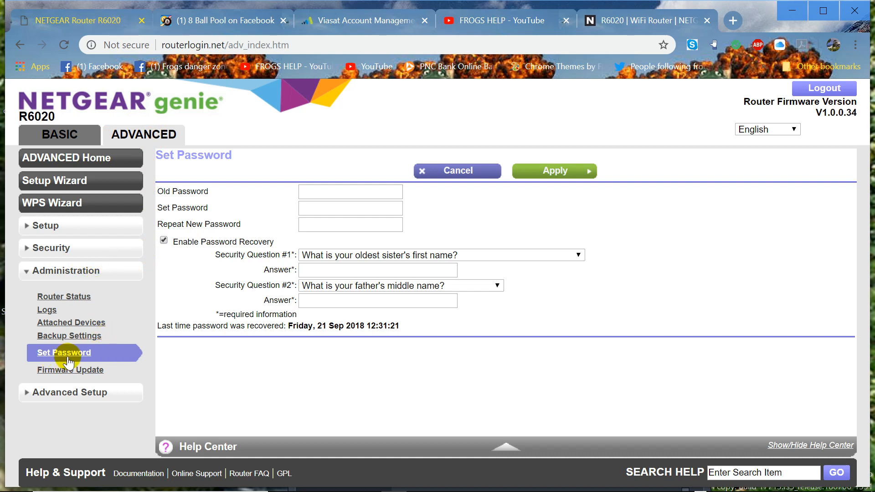
mouse_move(458, 221)
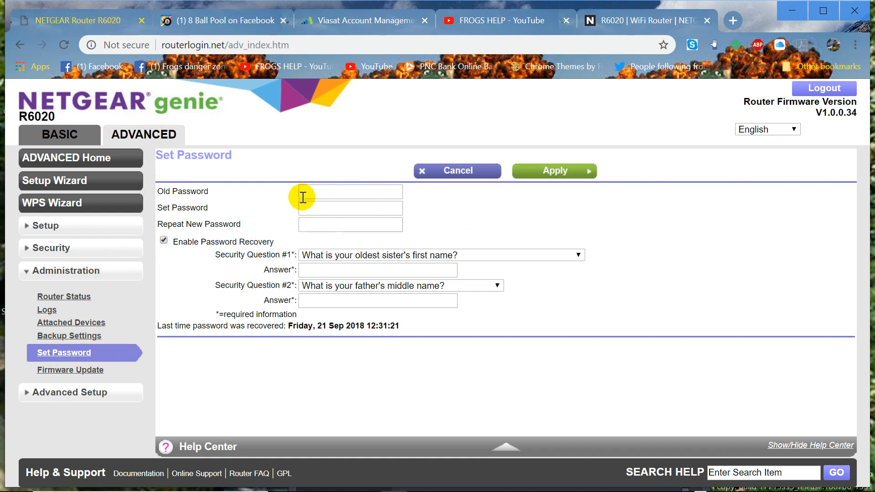
mouse_move(336, 194)
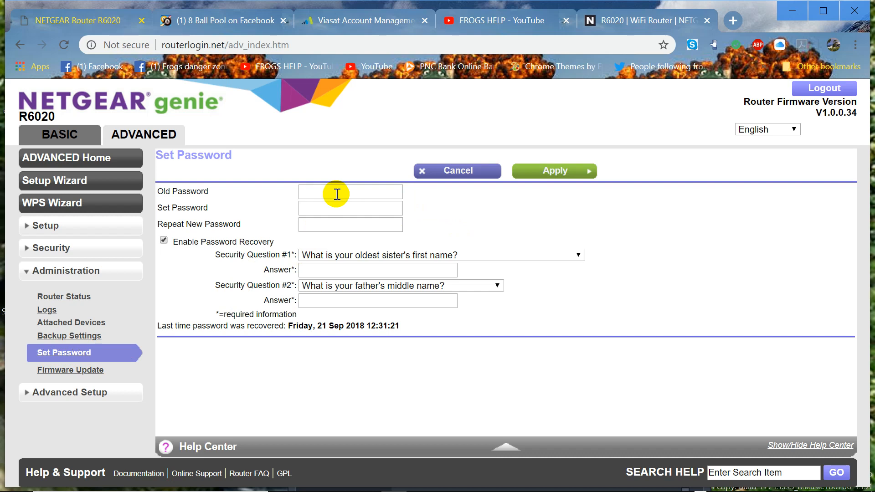
mouse_move(342, 193)
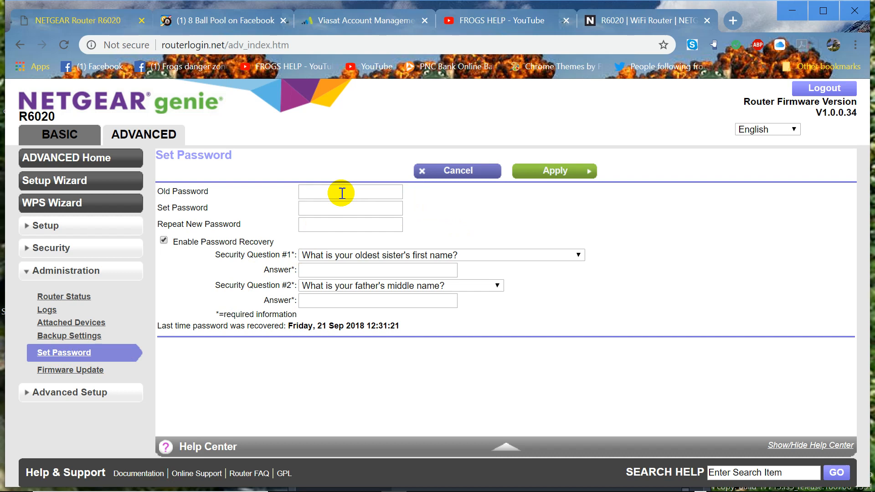
mouse_move(326, 195)
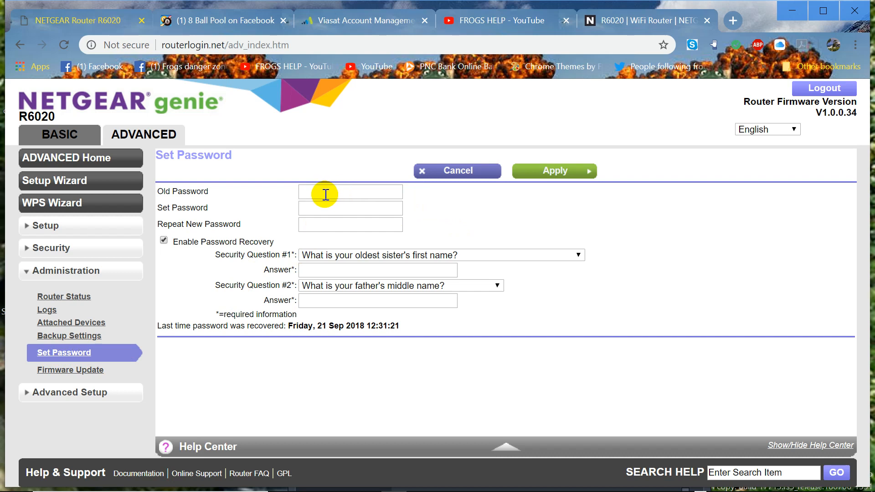
mouse_move(373, 195)
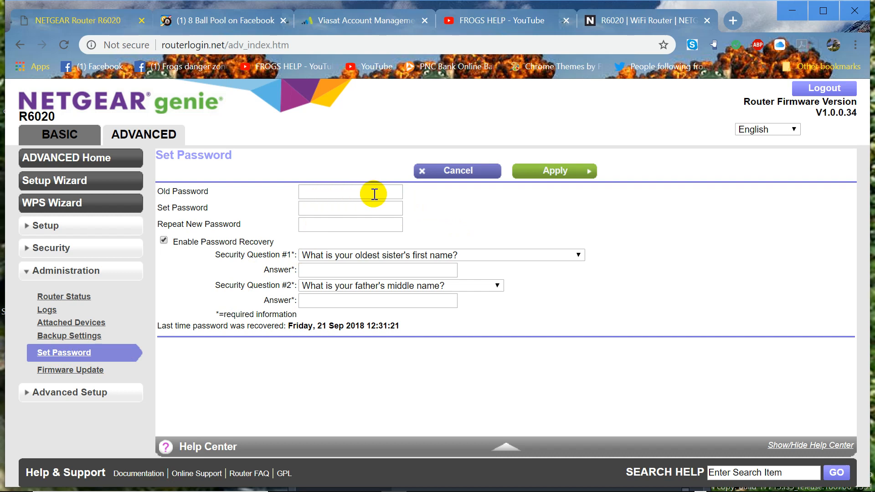
mouse_move(365, 221)
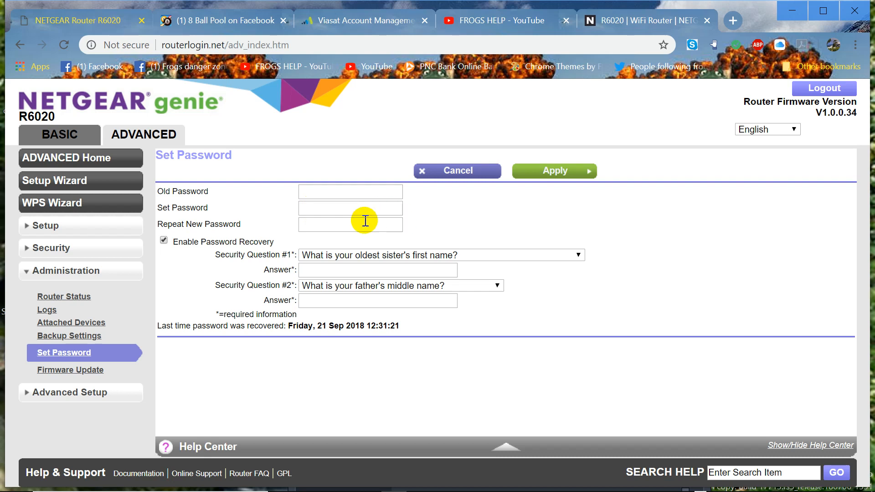
mouse_move(438, 270)
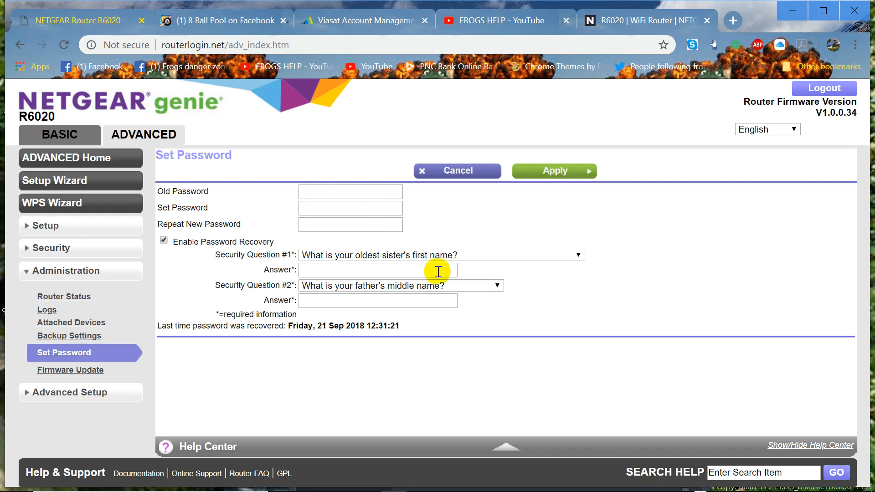
mouse_move(371, 326)
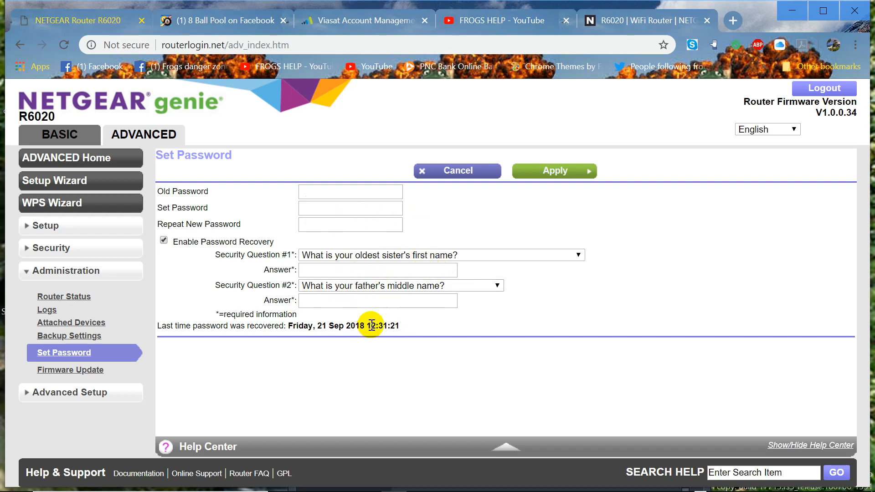
mouse_move(493, 321)
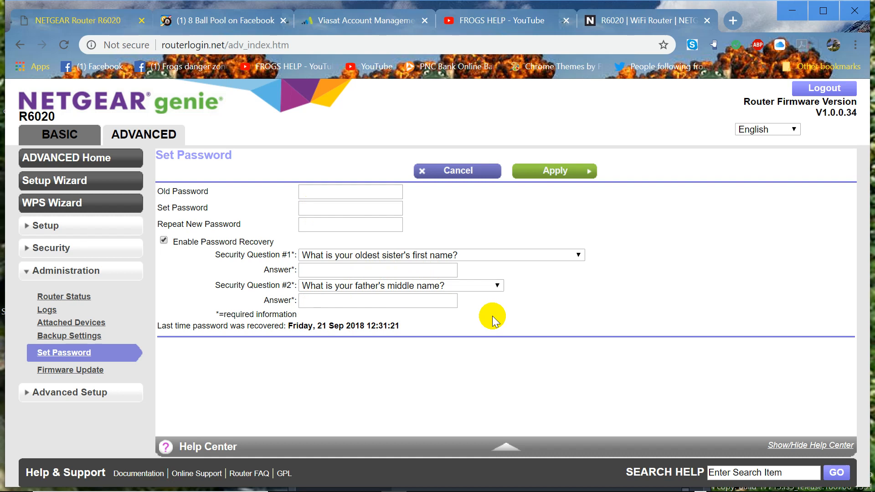
mouse_move(500, 265)
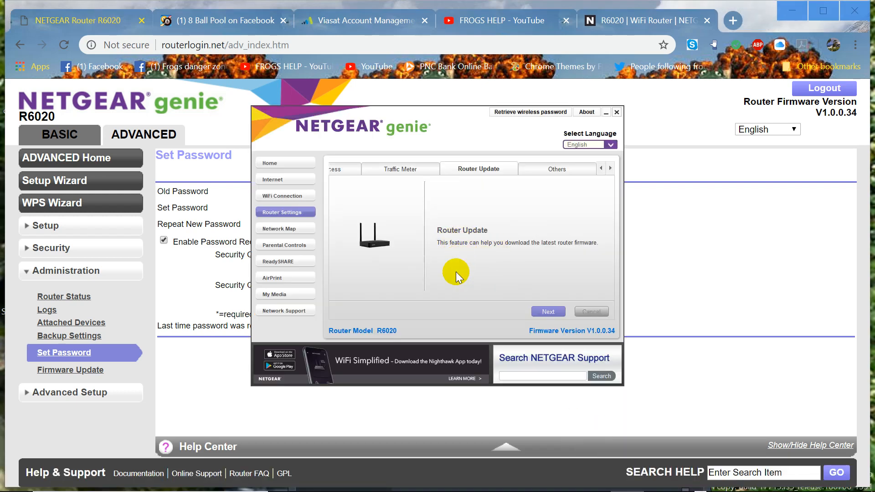
mouse_move(501, 258)
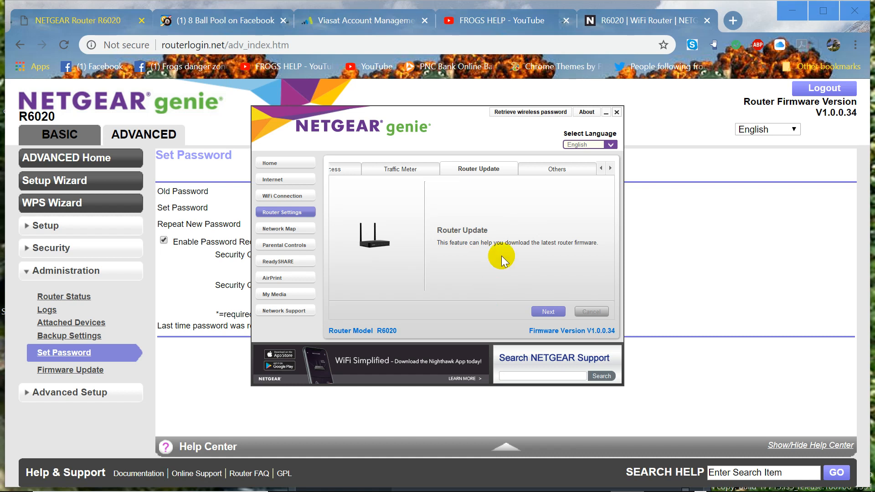
mouse_move(647, 130)
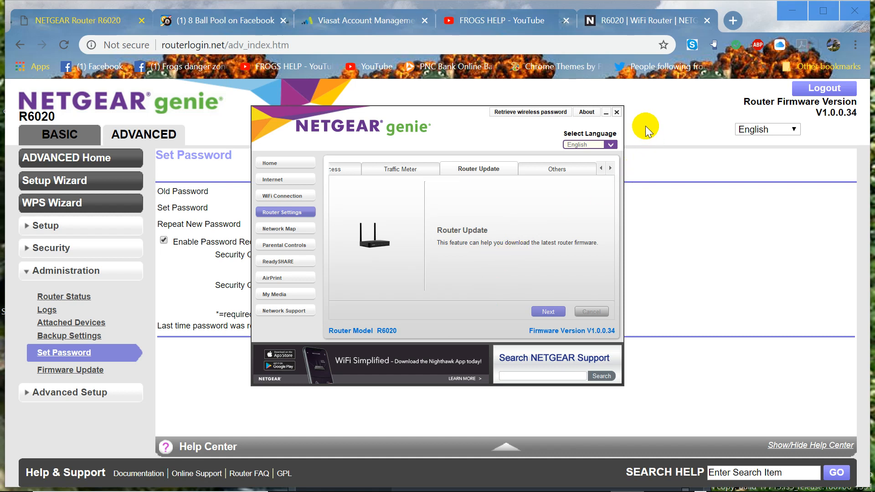
click(616, 112)
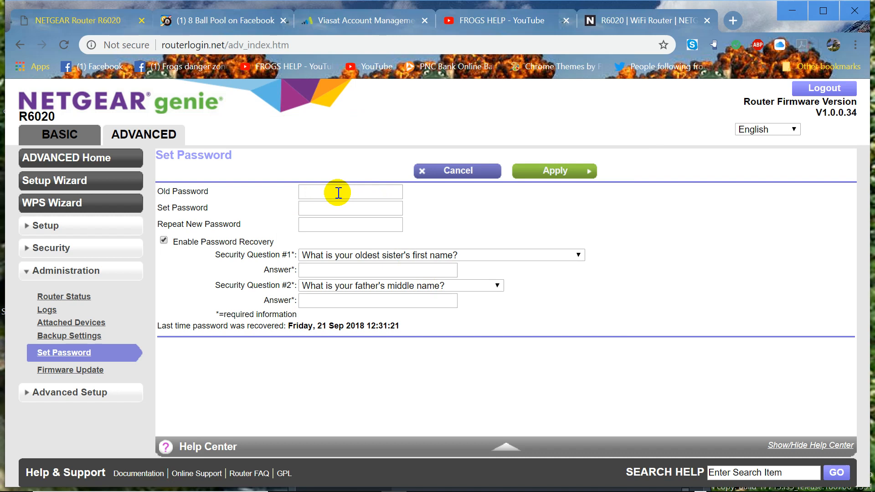
mouse_move(331, 192)
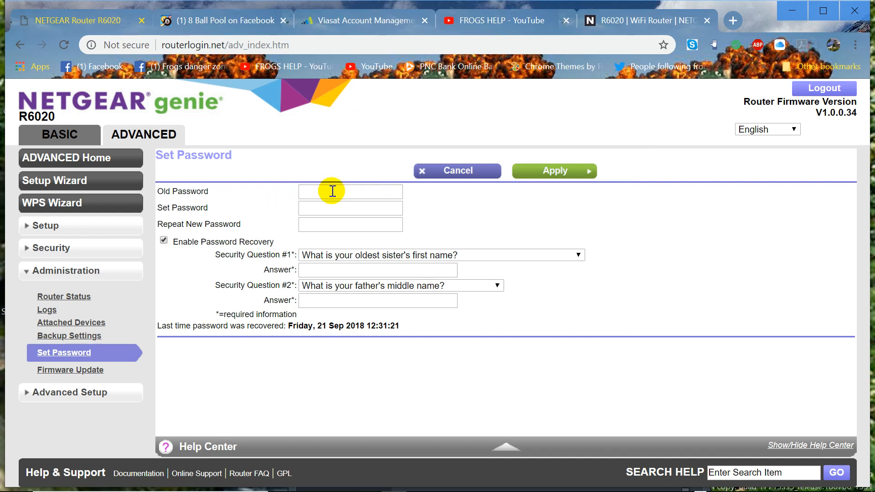
mouse_move(176, 217)
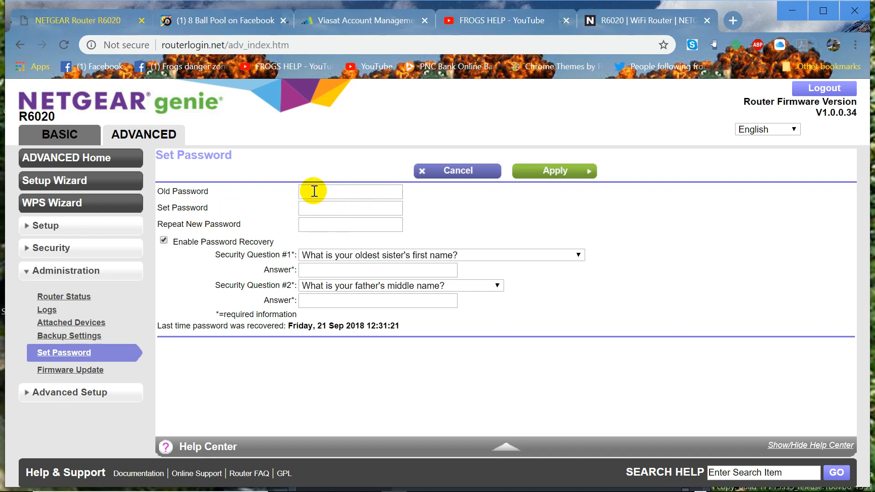
mouse_move(370, 193)
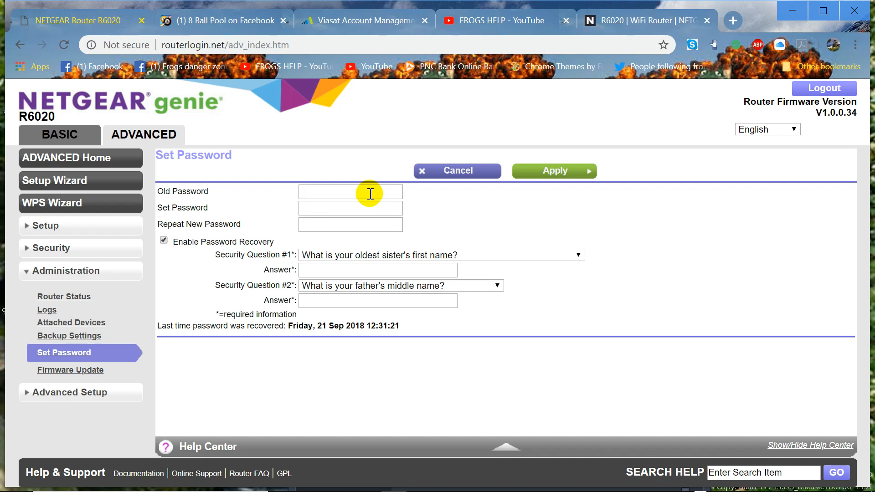
mouse_move(195, 245)
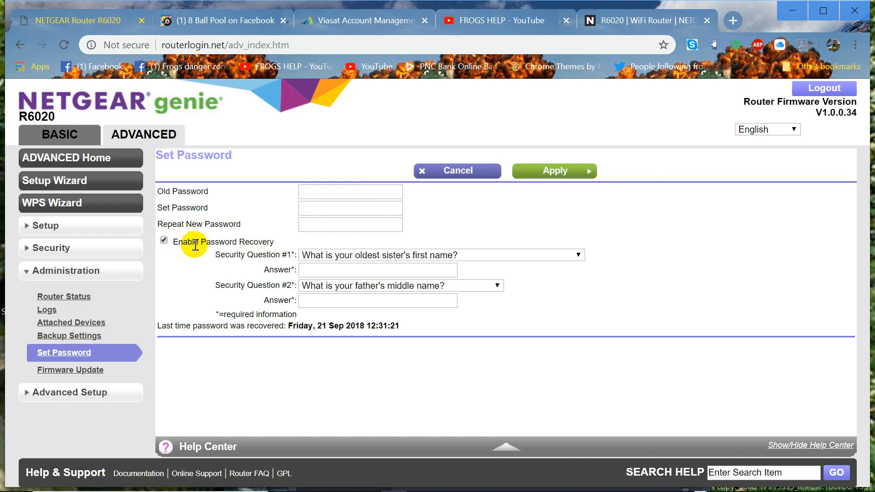
mouse_move(334, 188)
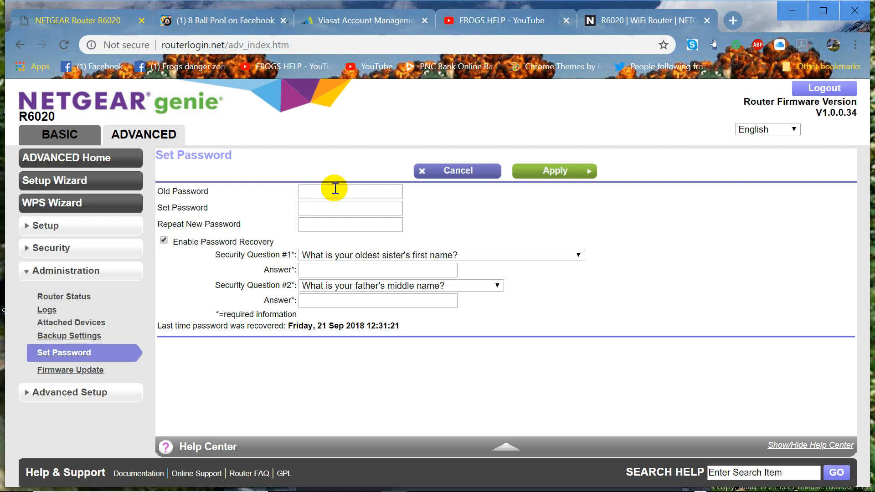
mouse_move(266, 196)
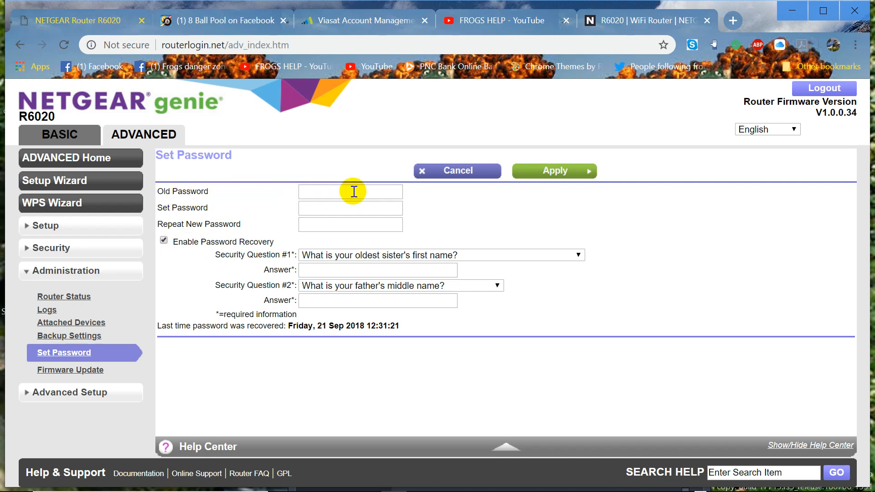
mouse_move(384, 195)
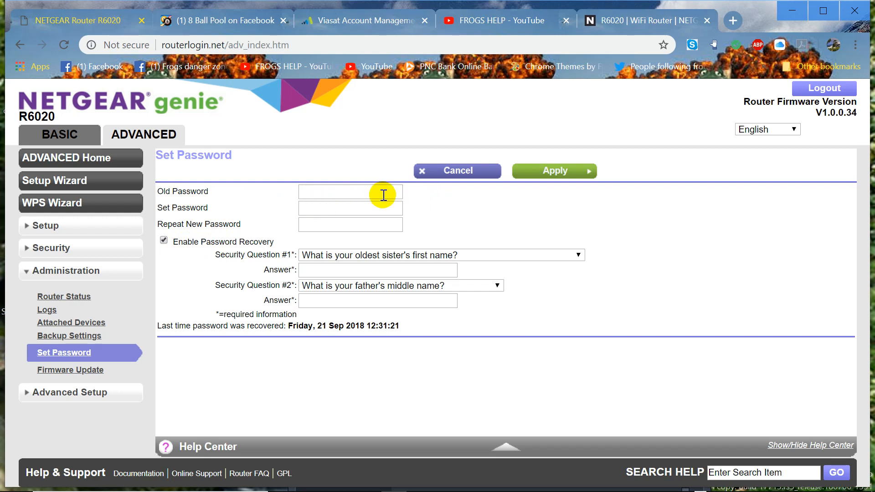
mouse_move(316, 196)
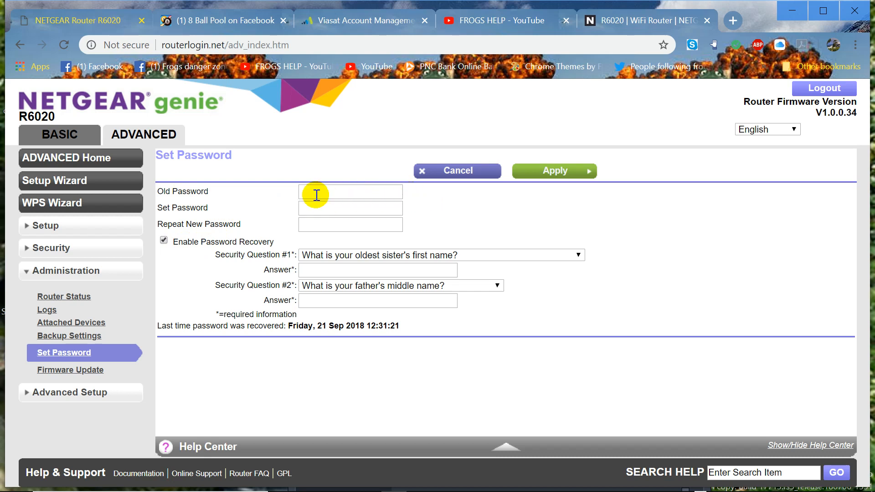
mouse_move(374, 193)
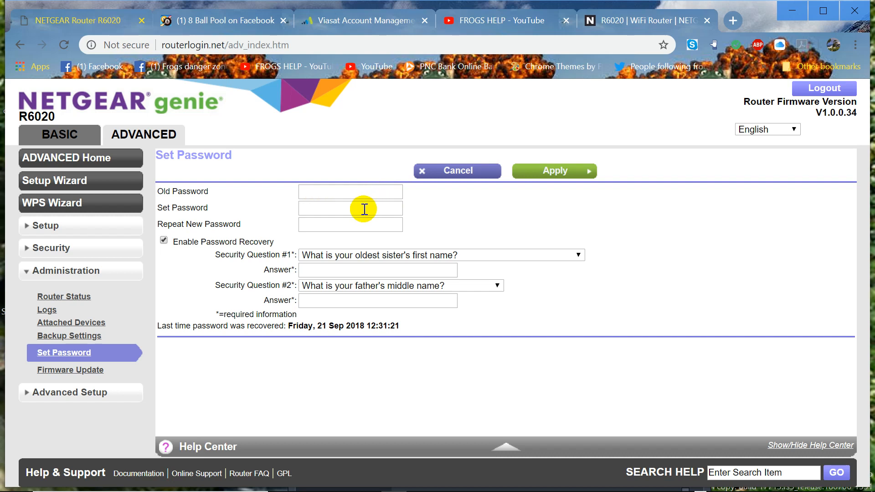
mouse_move(337, 210)
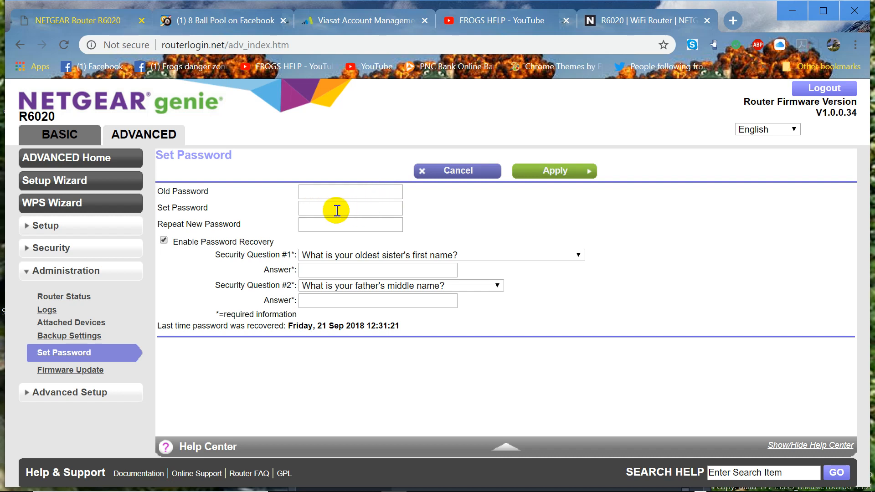
mouse_move(479, 220)
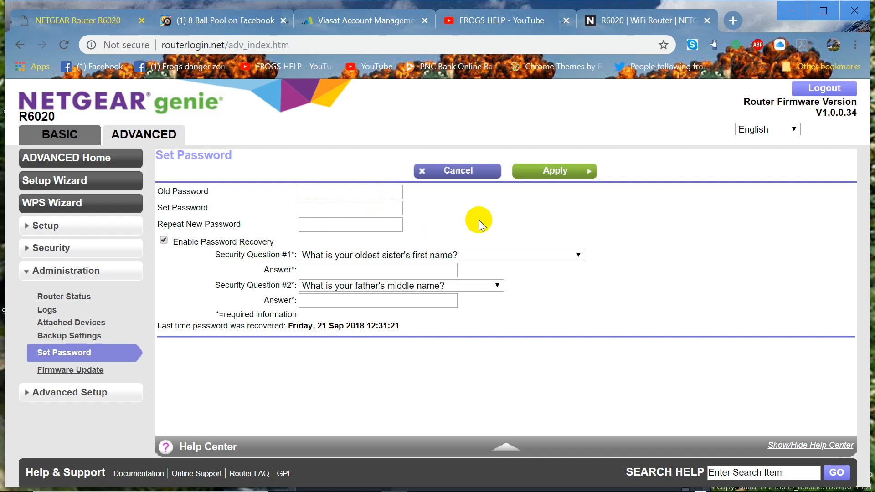
mouse_move(504, 233)
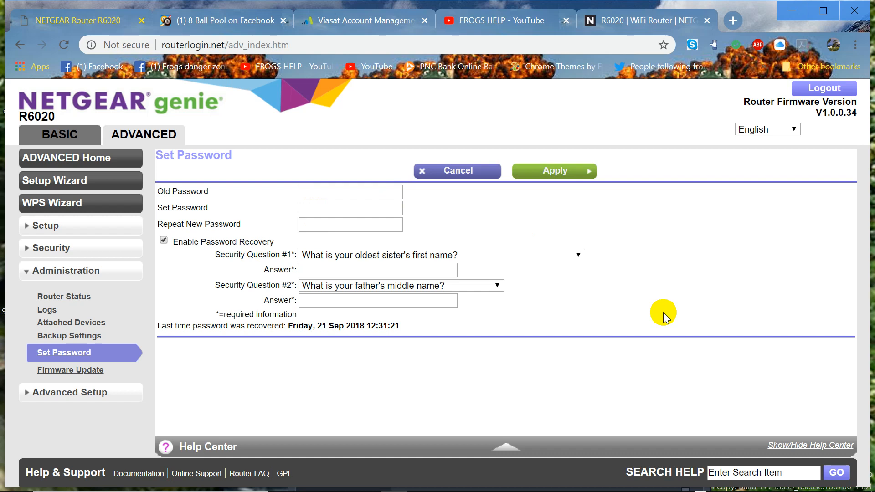
mouse_move(667, 317)
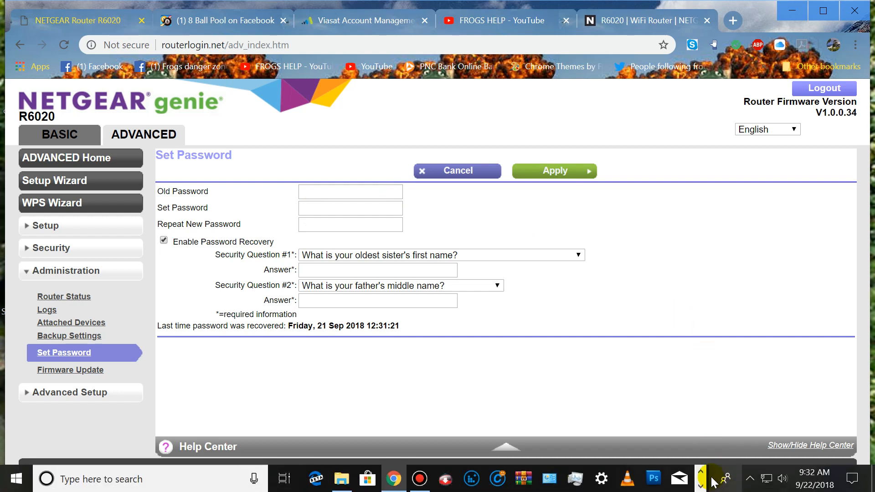
mouse_move(750, 479)
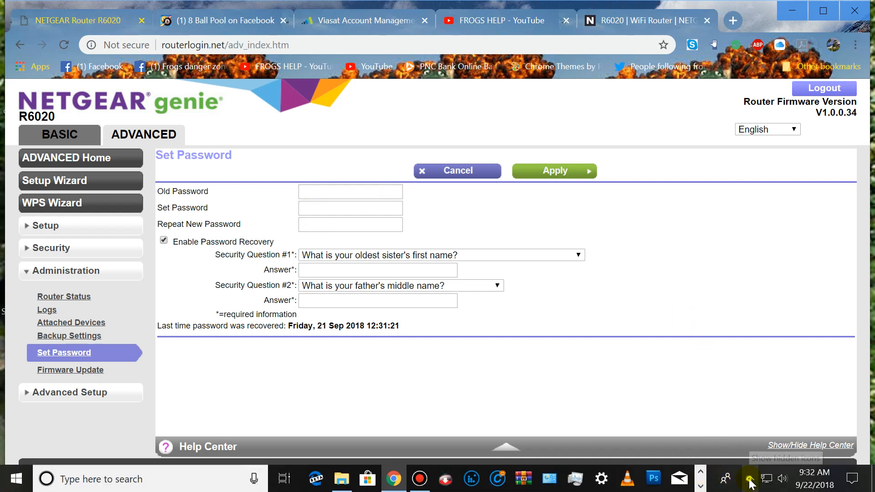
click(778, 397)
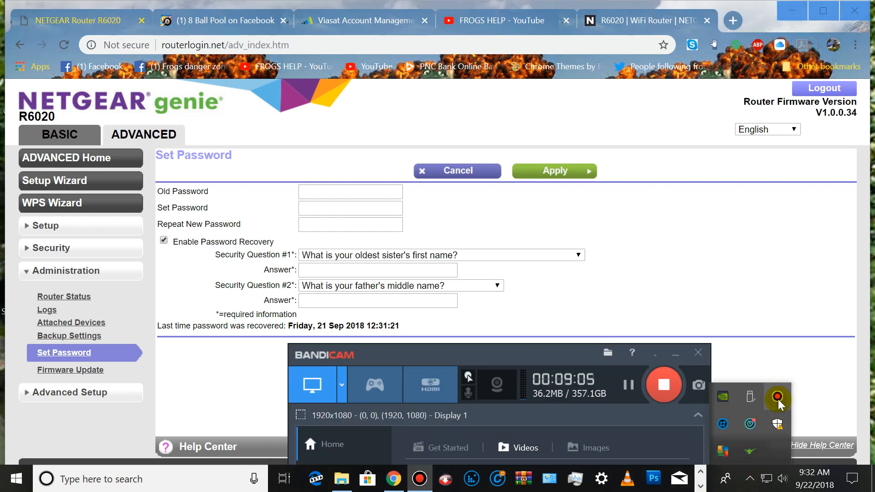